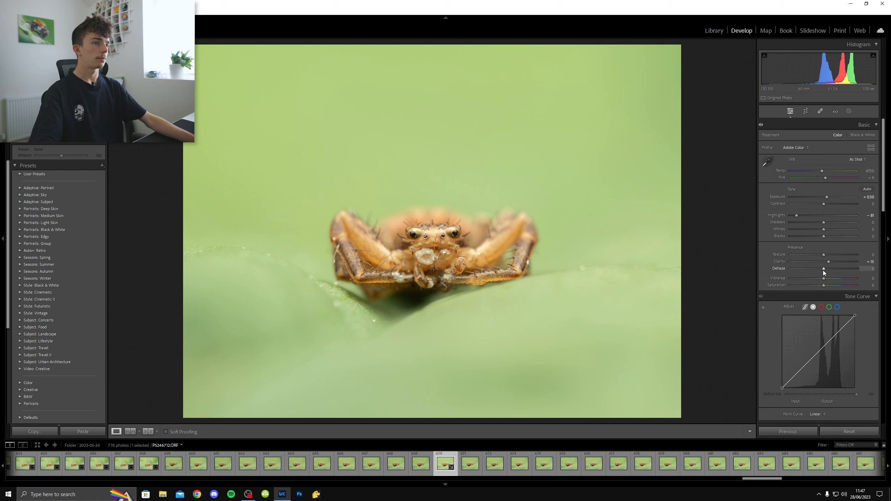
Step: Set Dehaze to +10 and Contrast to +10 in the Basic panel
drag(824, 270, 827, 270)
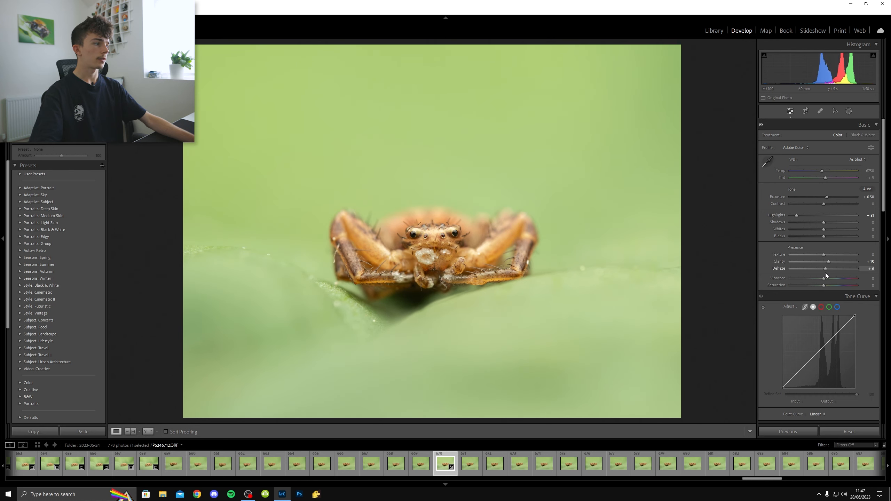
drag(827, 268, 823, 268)
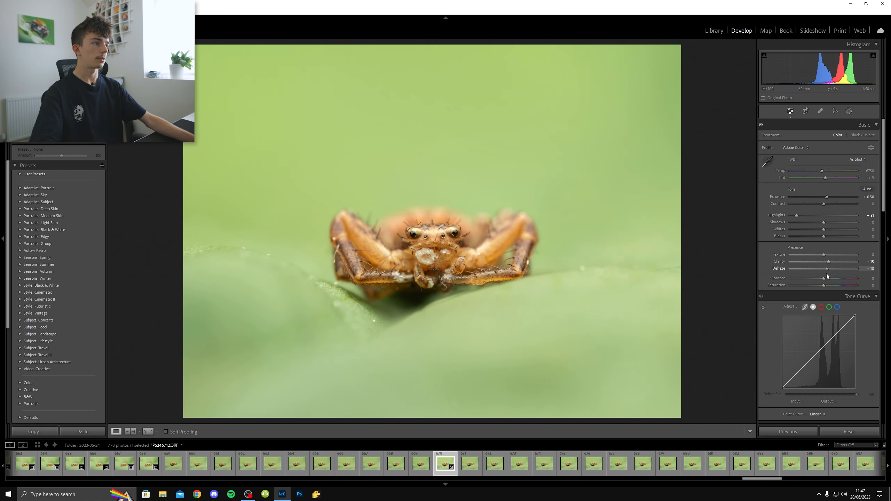
drag(824, 204, 842, 204)
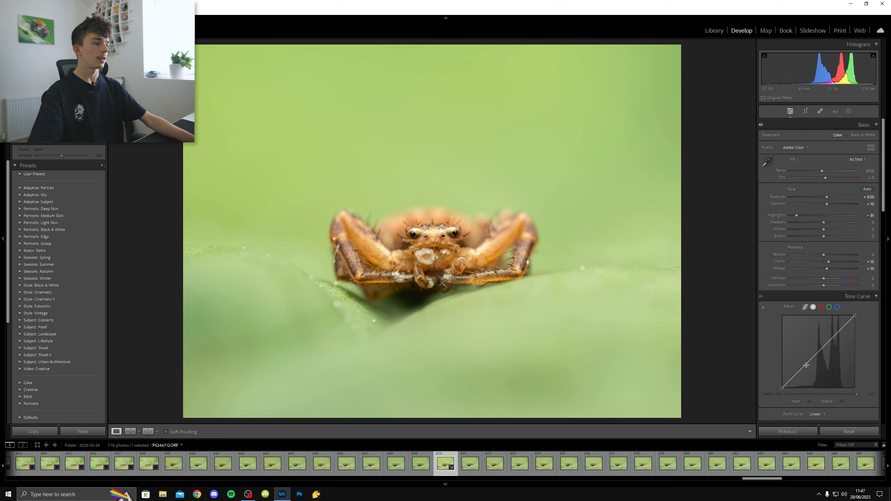
Step: Add shadow and highlight points to the Tone Curve for a gentle S-curve
drag(806, 365, 802, 372)
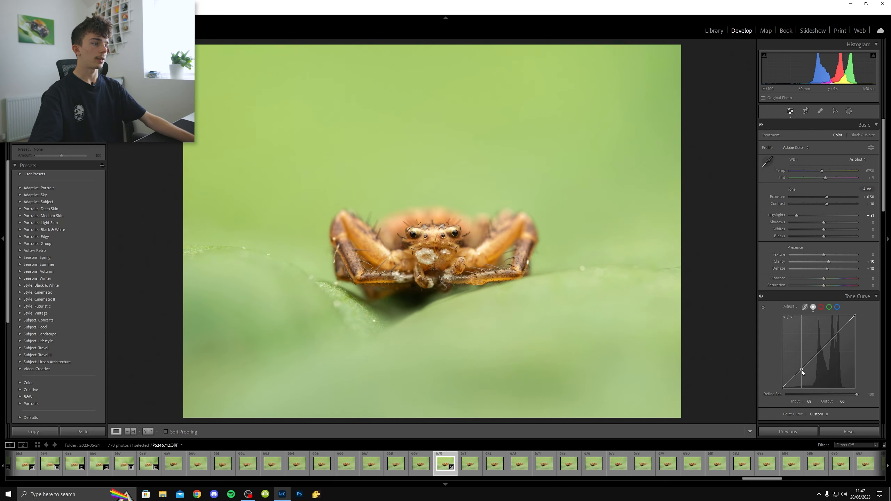
drag(801, 372, 840, 333)
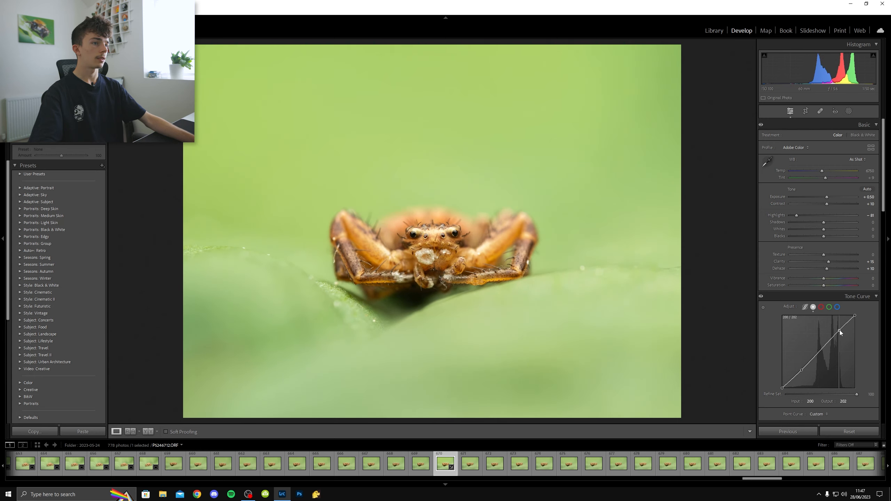
drag(840, 333, 840, 334)
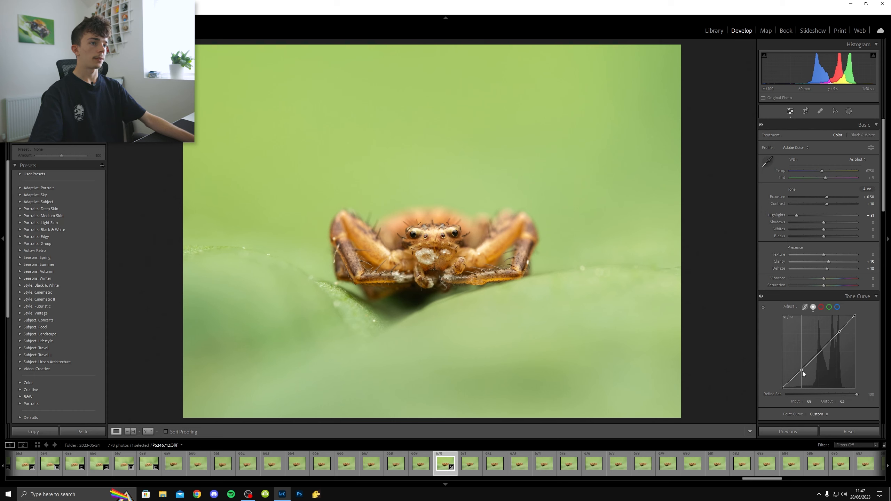
drag(800, 370, 804, 371)
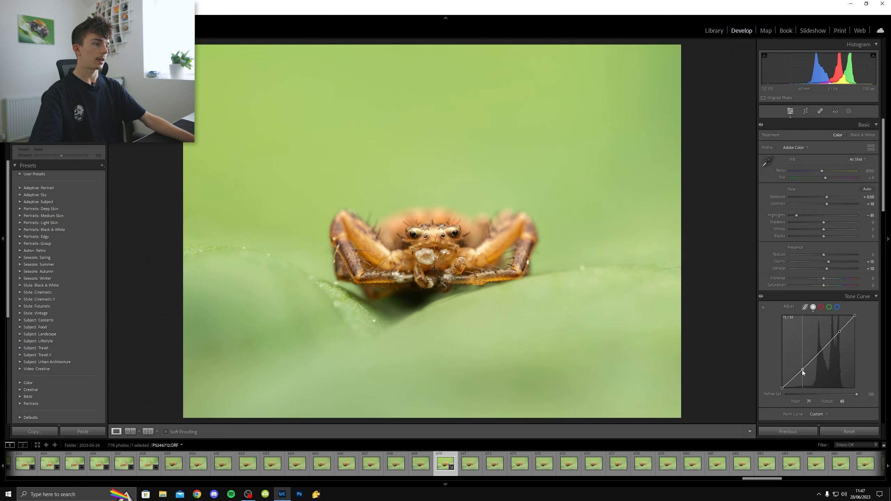
drag(802, 372, 803, 370)
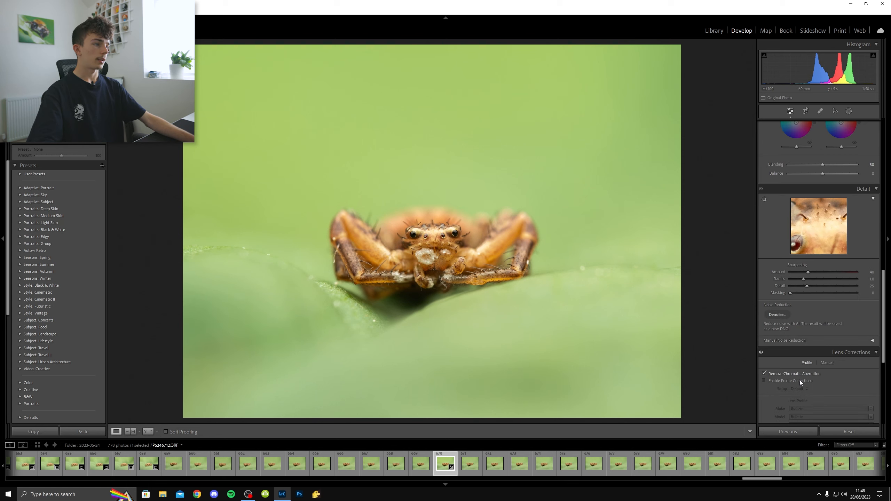
Step: Raise Sharpening Masking to about 38 so only the spider's edges get sharpened
drag(806, 293, 813, 293)
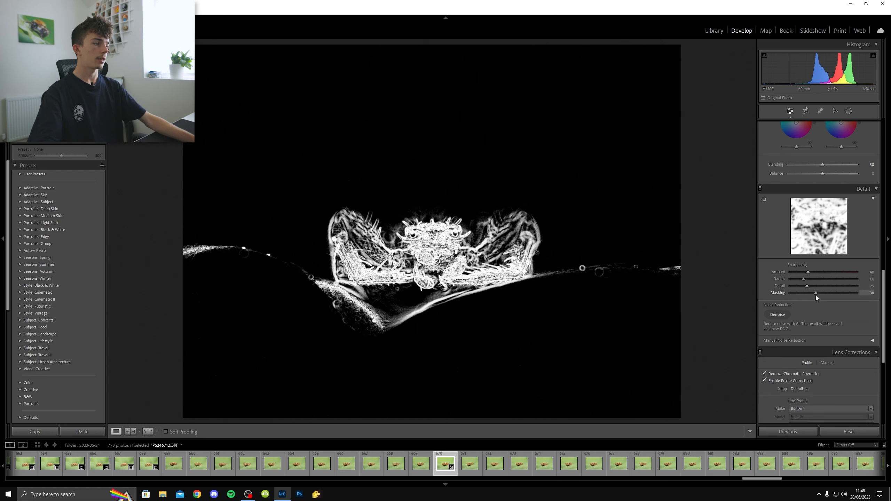
drag(815, 293, 821, 292)
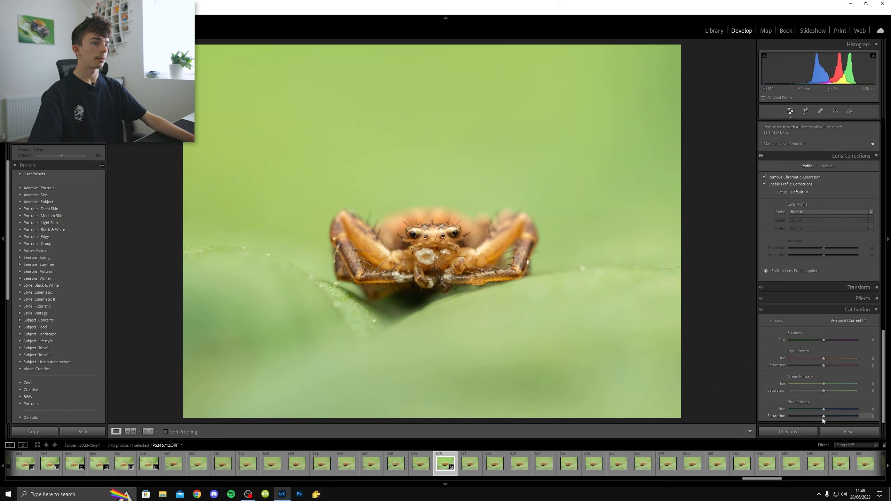
mouse_move(825, 386)
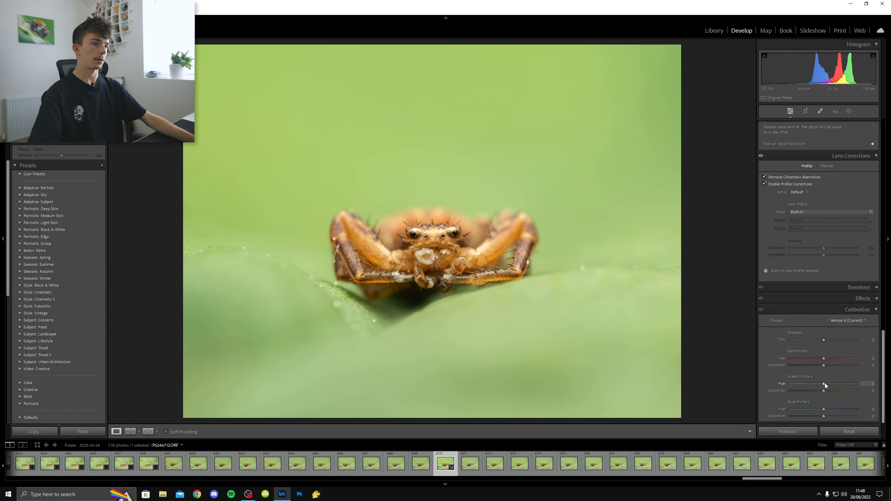
Step: Calibrate Green Primary Hue to +10, Red Primary Hue to −10, Green Saturation to +20
drag(823, 383, 827, 383)
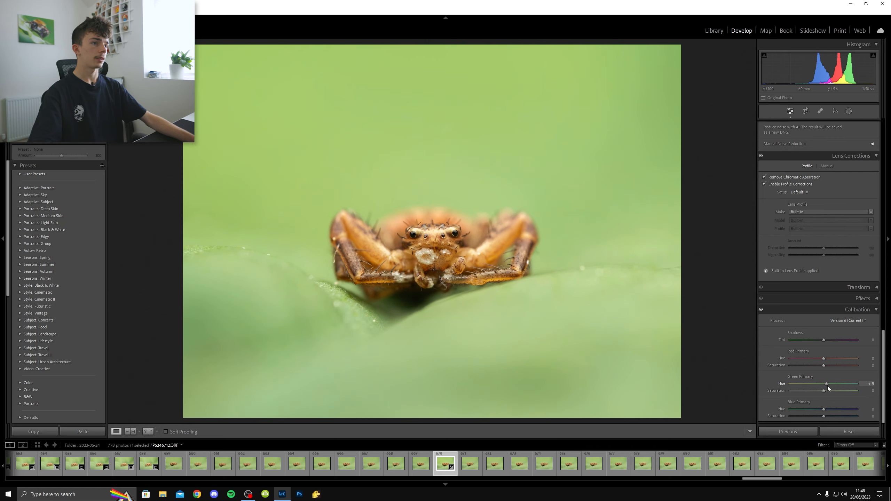
drag(826, 384, 828, 383)
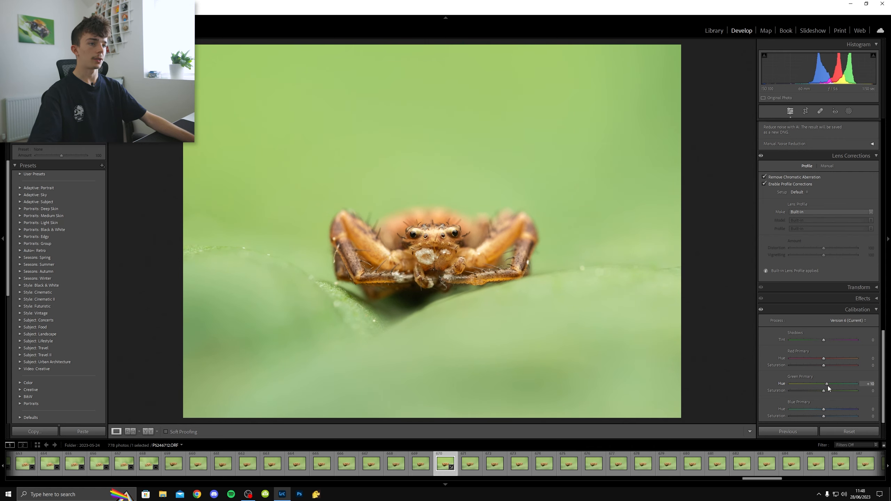
drag(824, 359, 817, 359)
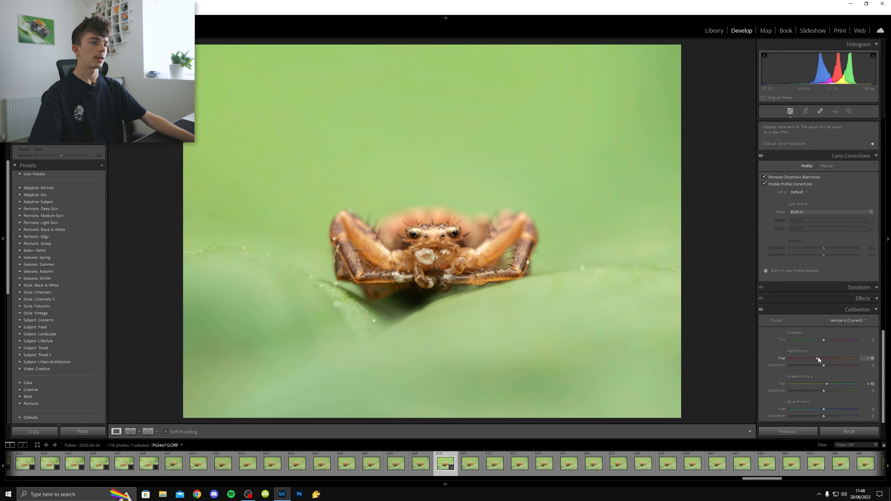
drag(817, 359, 821, 359)
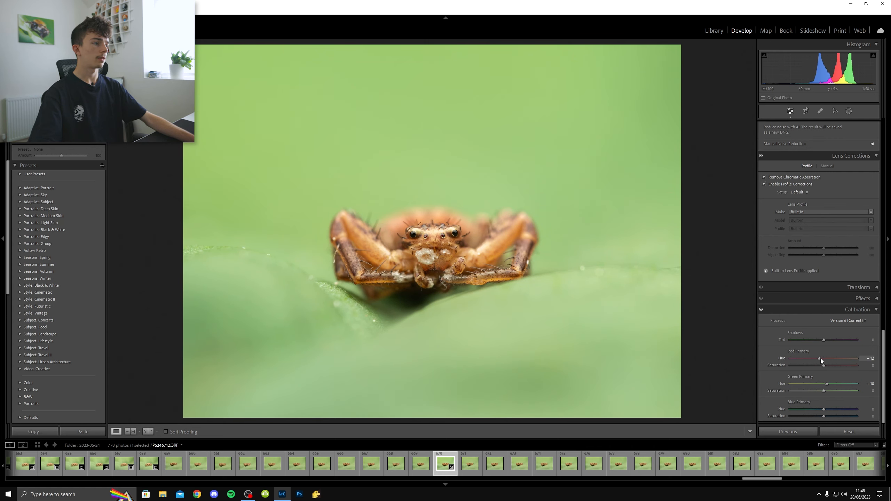
drag(821, 359, 822, 358)
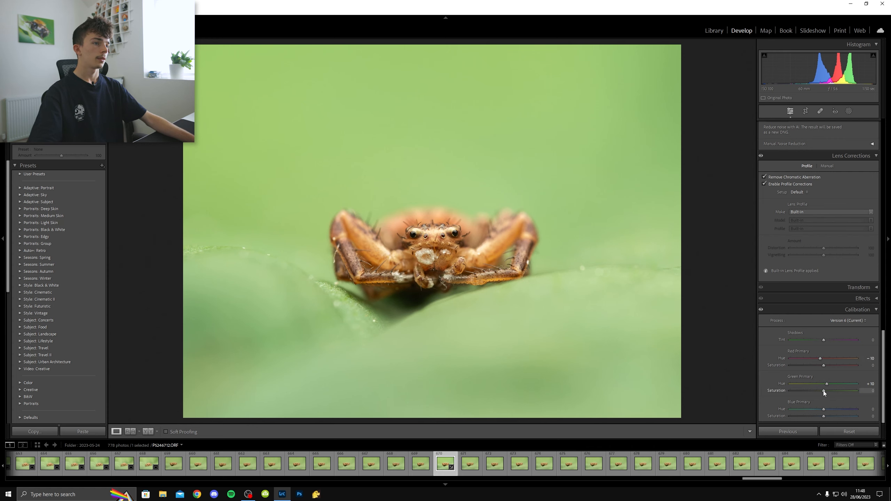
drag(824, 391, 847, 391)
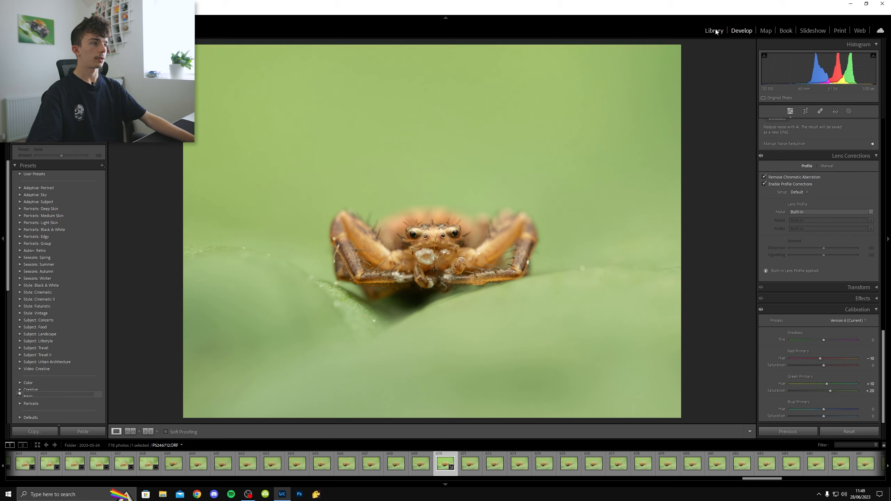
Step: In Library Grid view, rate the spider photo five stars and copy its develop settings
click(714, 31)
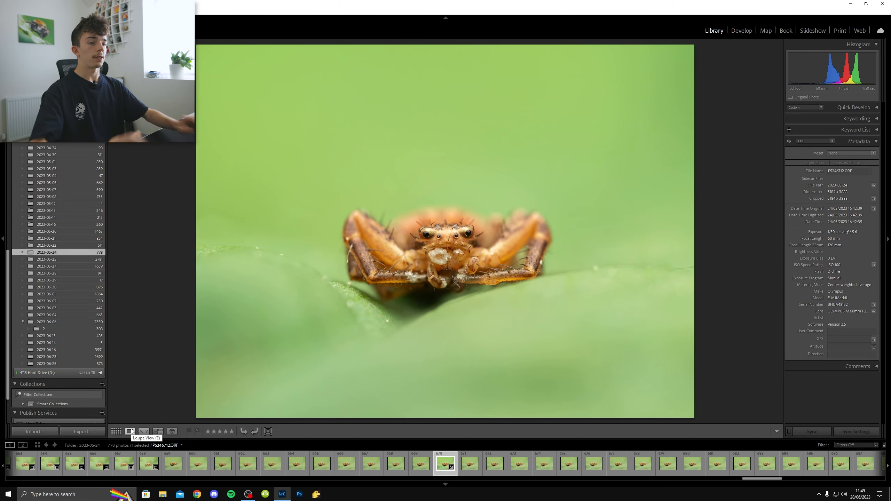
click(116, 432)
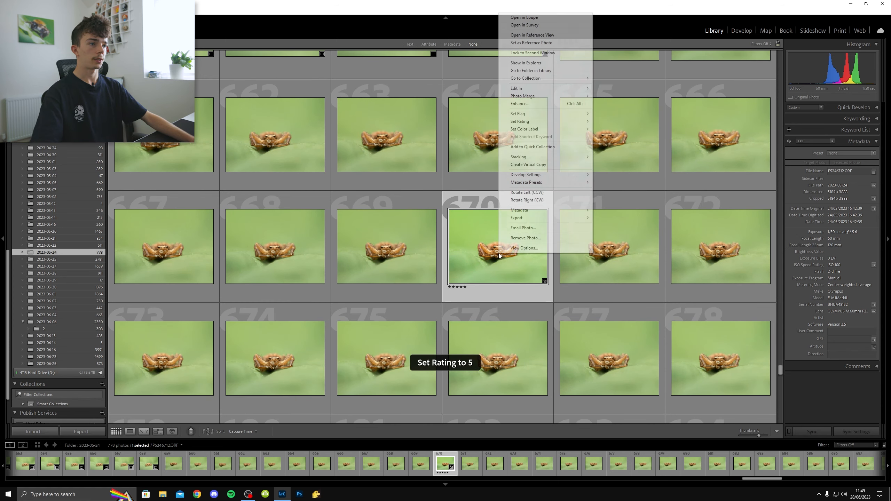
mouse_move(526, 175)
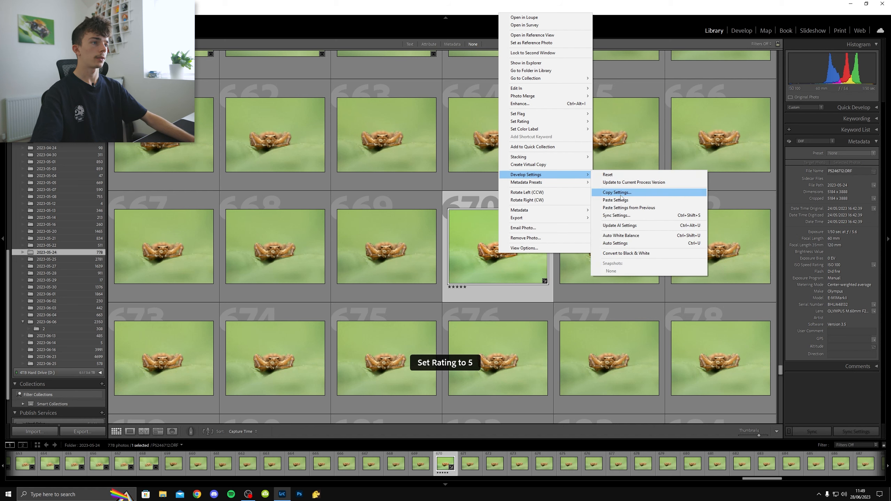
click(618, 192)
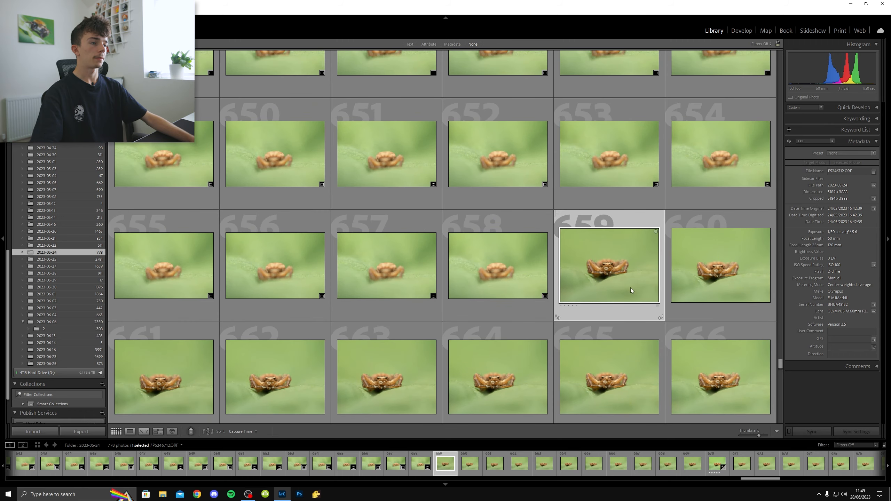
Step: Select the 116-frame range from shot 659 to the stack's last frame
click(742, 31)
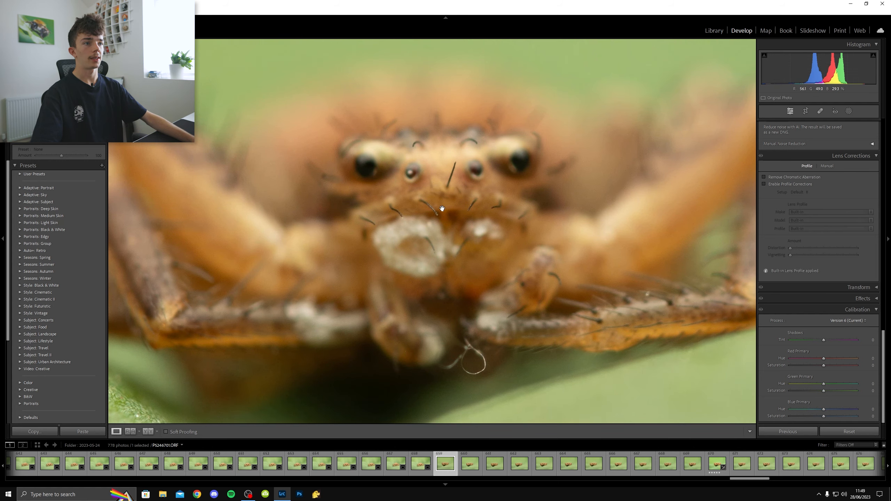
click(714, 31)
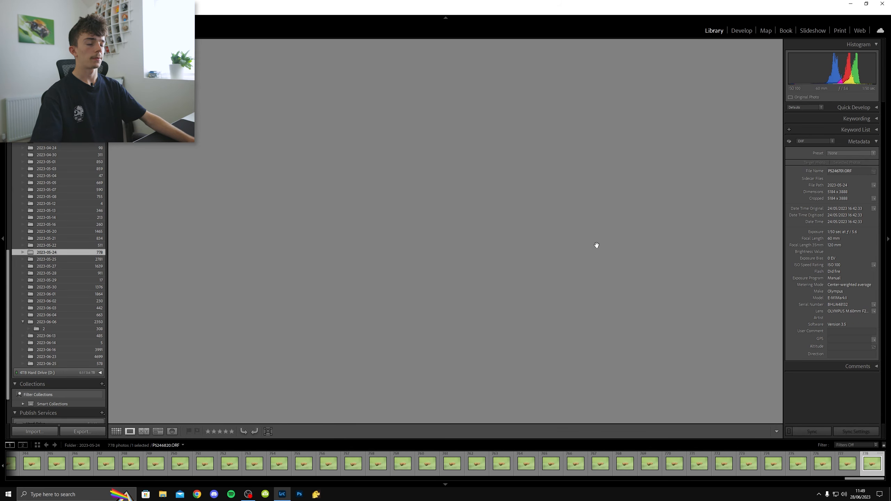
click(773, 464)
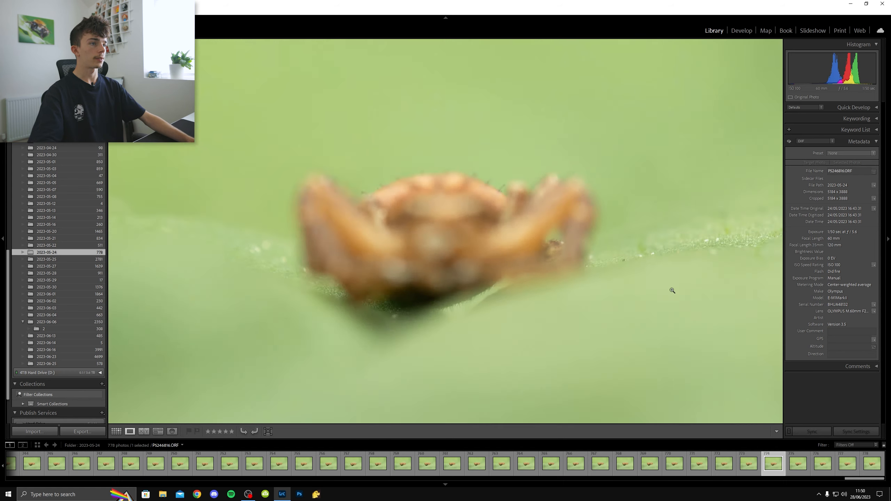
click(742, 30)
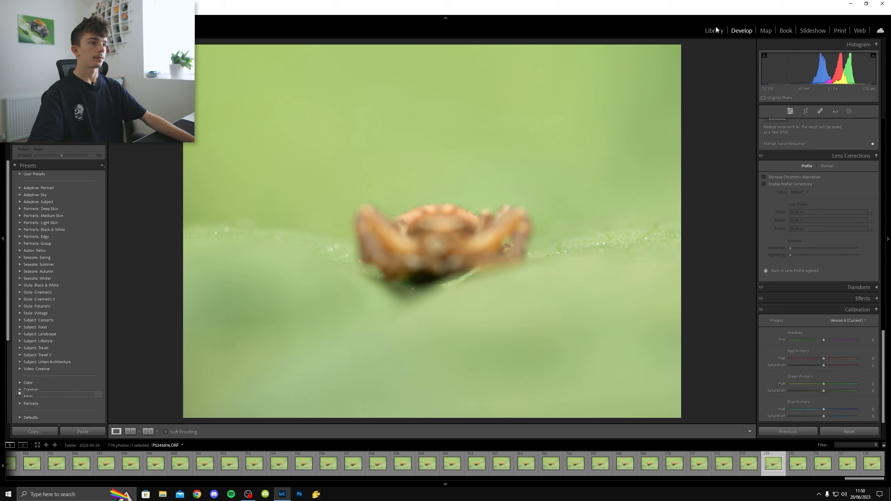
click(714, 30)
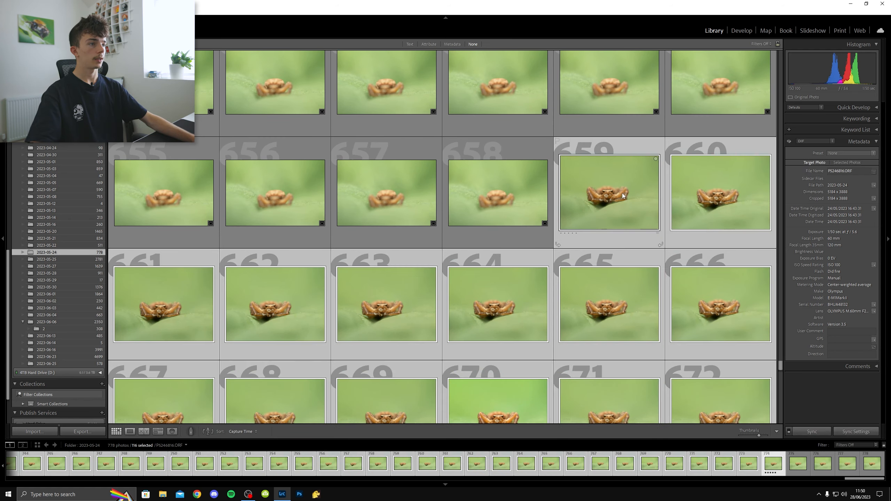
Step: Paste the copied develop settings onto all 116 selected spider frames
scroll(down, 3)
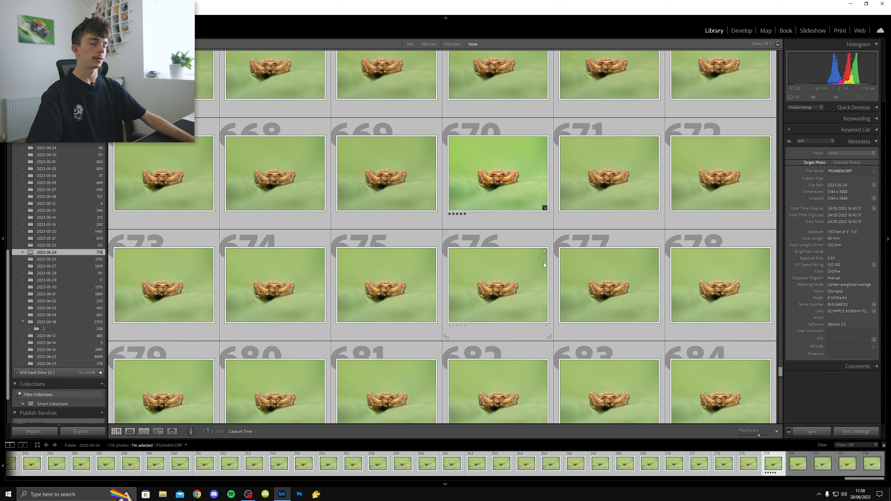
click(497, 178)
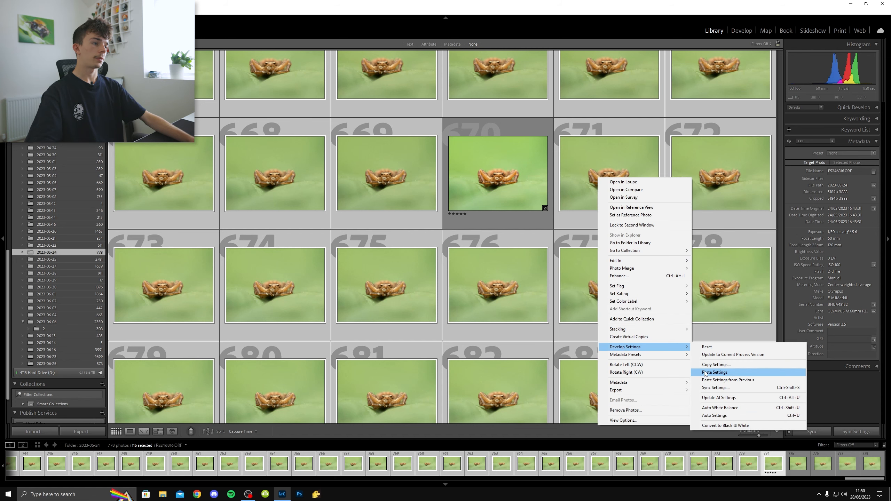
click(714, 372)
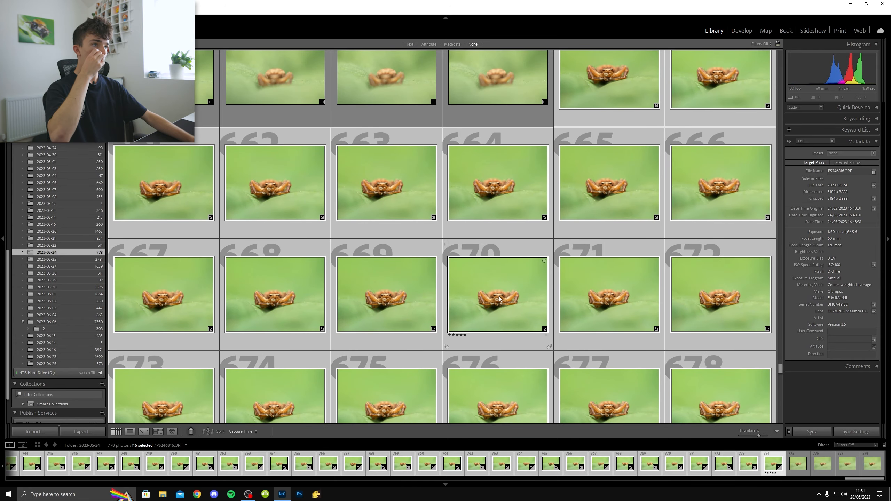
Step: Export the 116 frames as uncompressed 16-bit sRGB TIFFs at 300 ppi
right_click(499, 299)
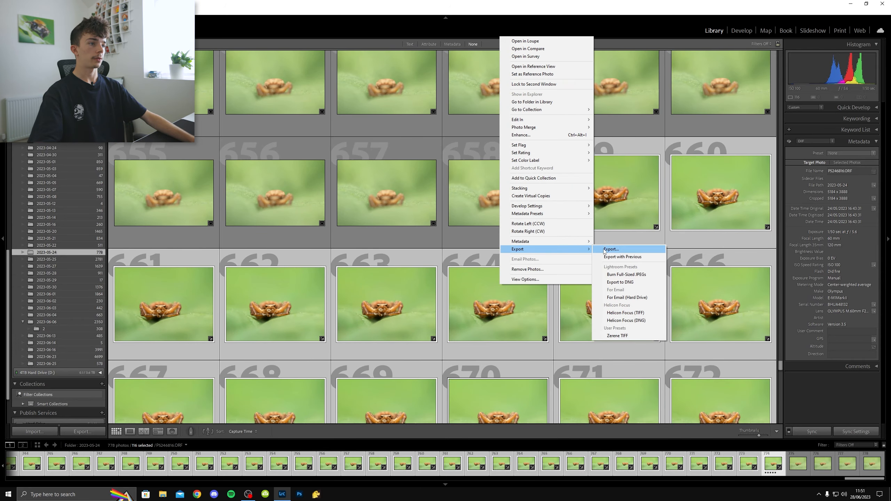
click(610, 249)
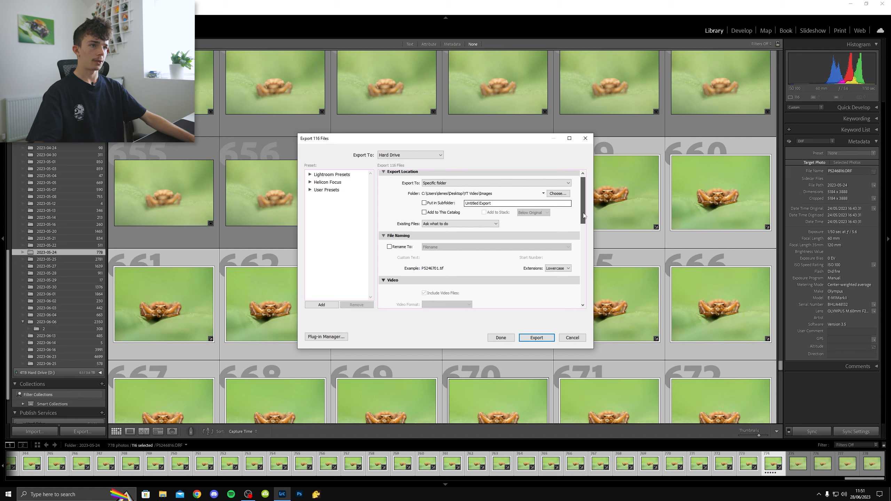
scroll(down, 3)
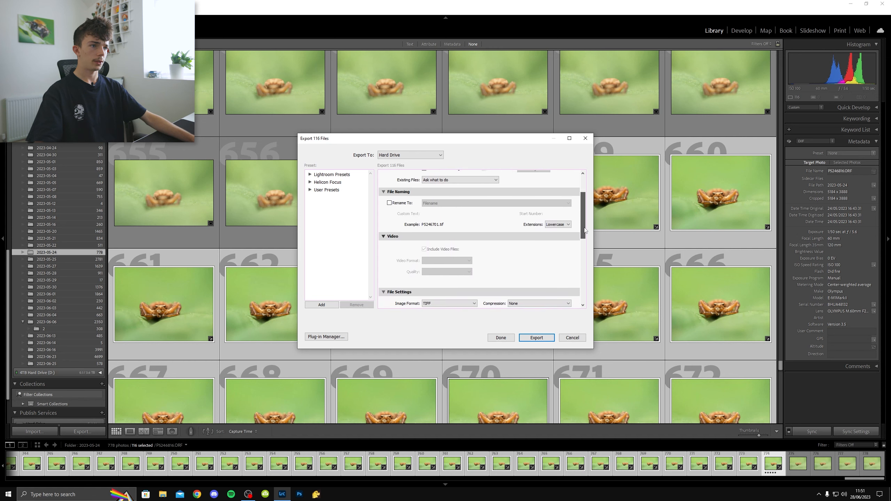
scroll(down, 3)
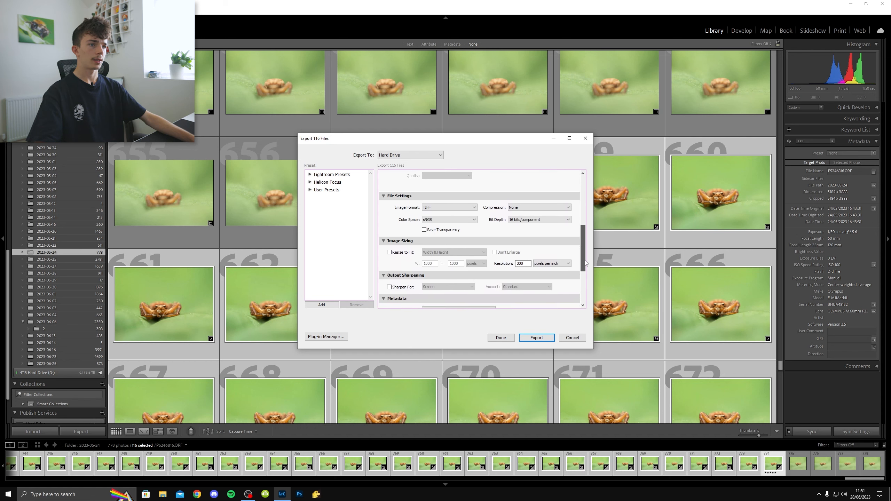
scroll(down, 3)
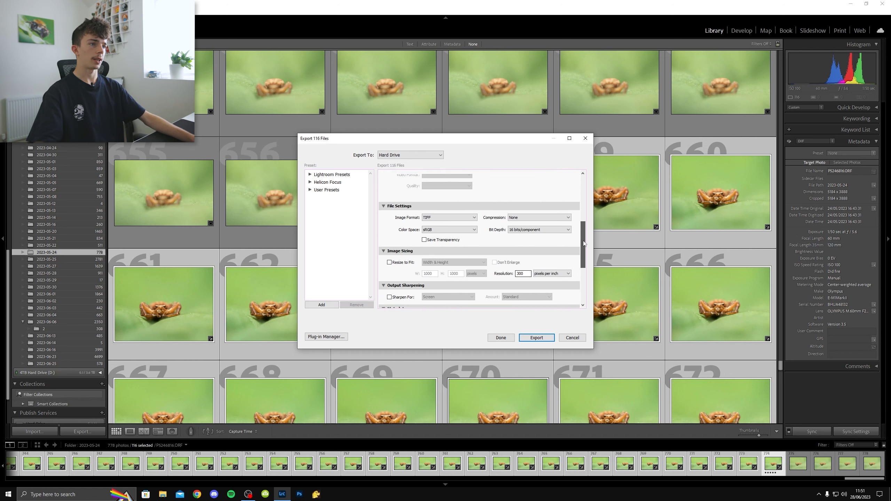
click(536, 338)
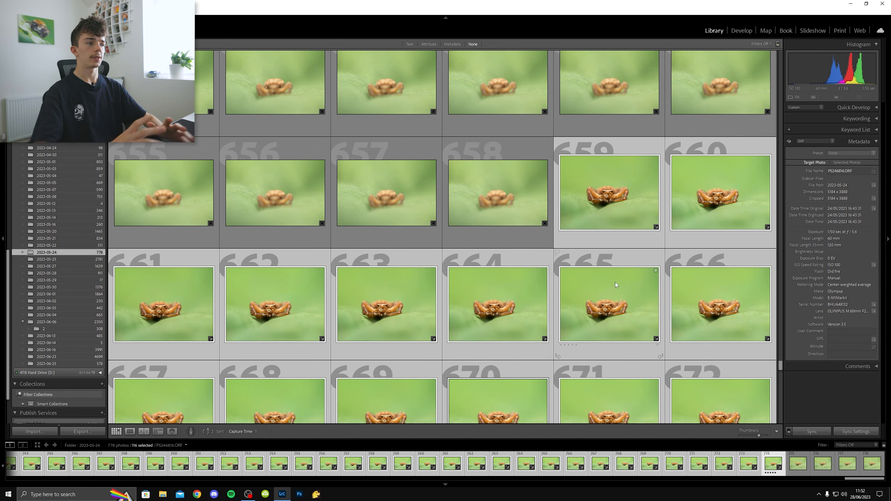
mouse_move(616, 285)
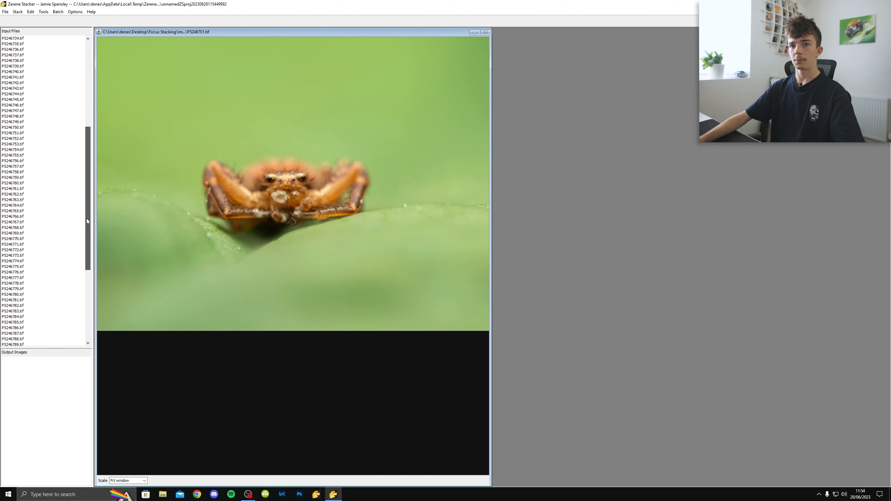
Step: Run Stack > Align & Stack All (DMap) on the loaded spider frames
click(21, 14)
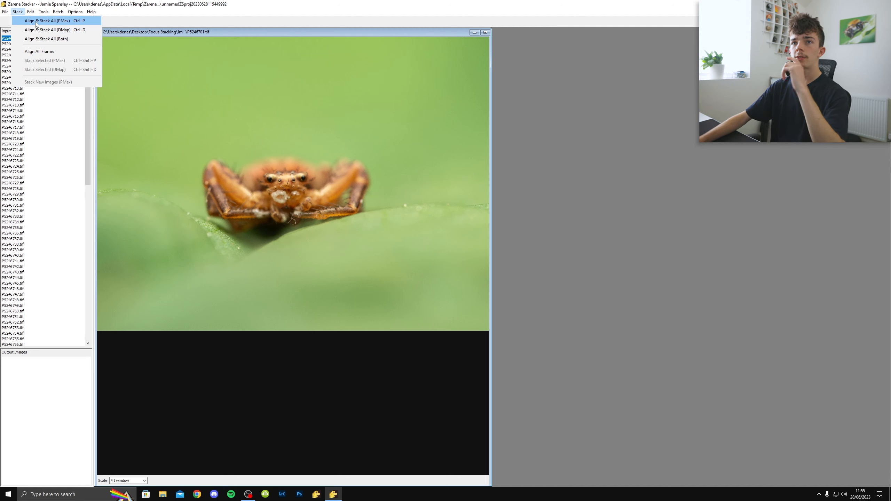
mouse_move(34, 23)
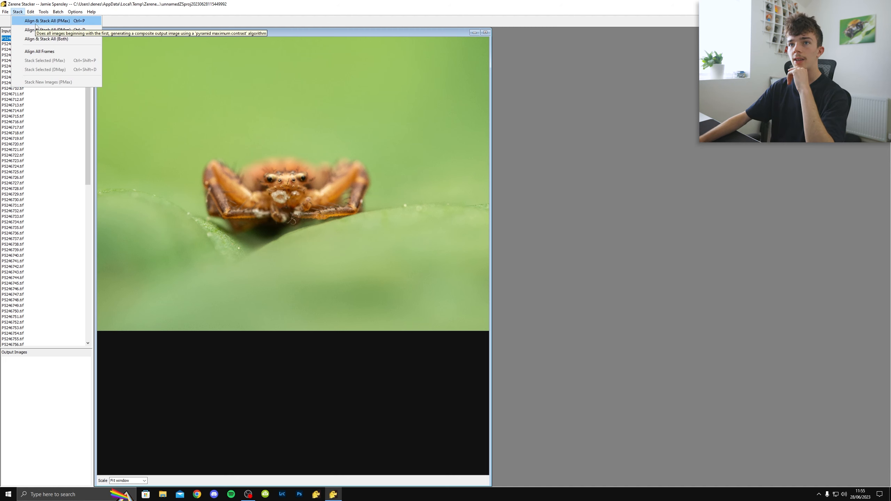
mouse_move(38, 36)
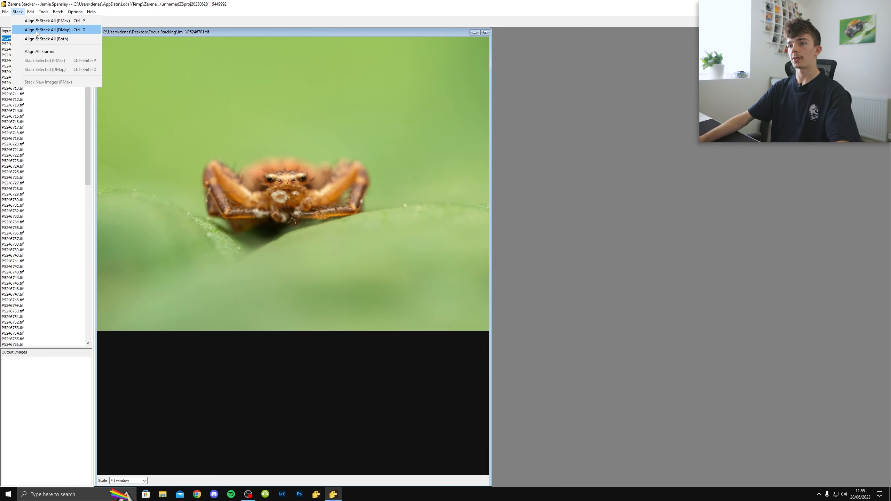
mouse_move(43, 30)
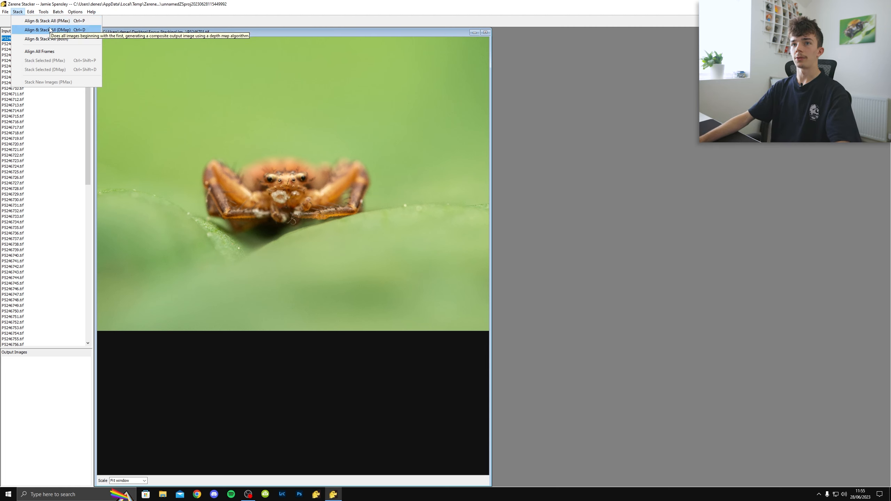
mouse_move(49, 26)
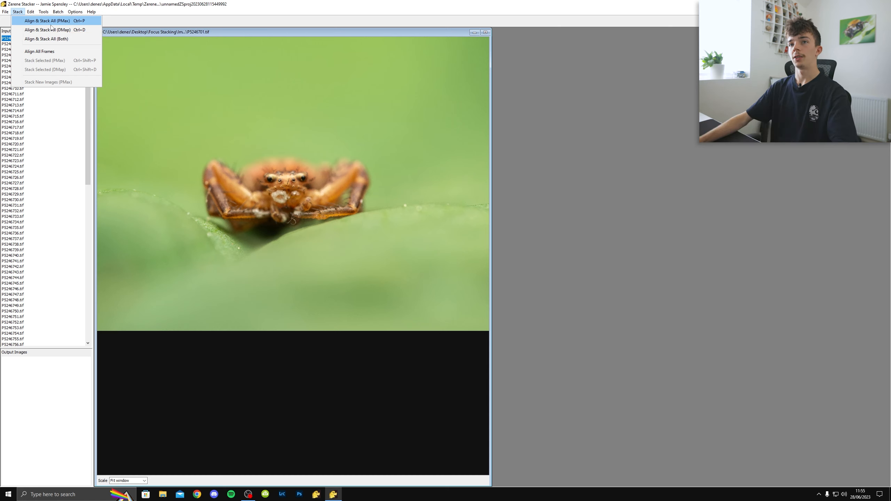
mouse_move(45, 26)
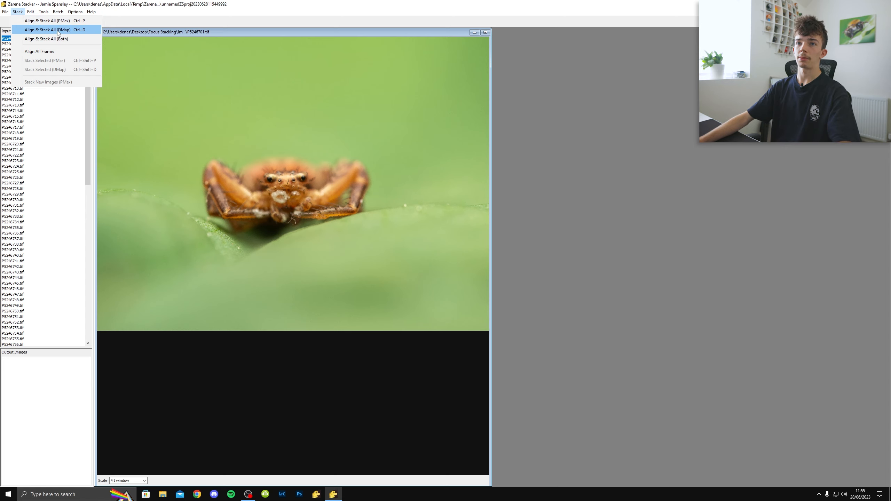
click(49, 27)
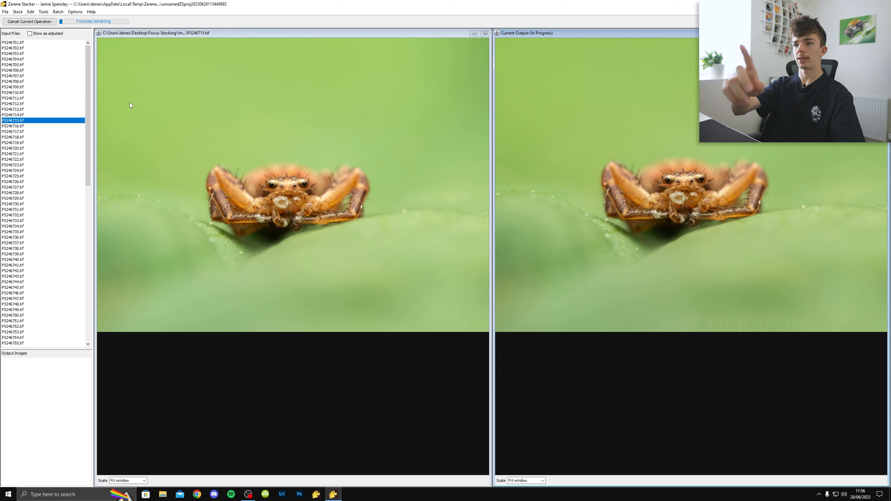
Step: Set the DMap contrast threshold percentile to 87.8 and confirm with OK
click(12, 131)
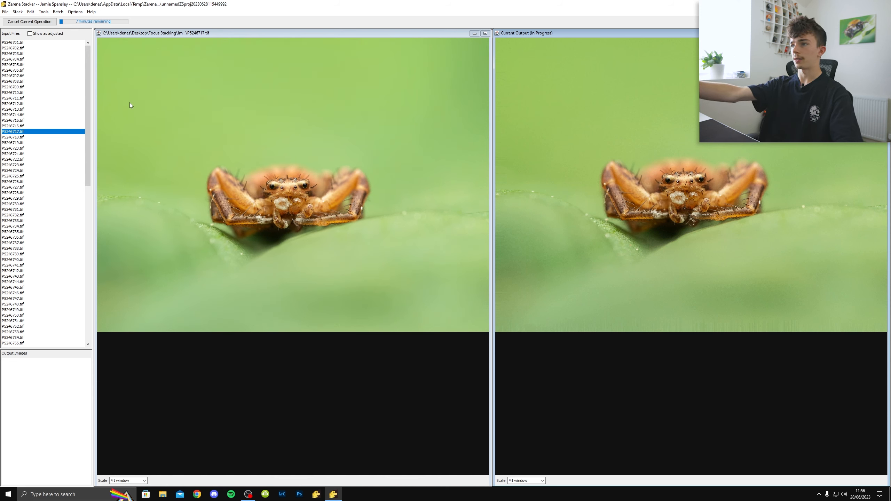
click(16, 138)
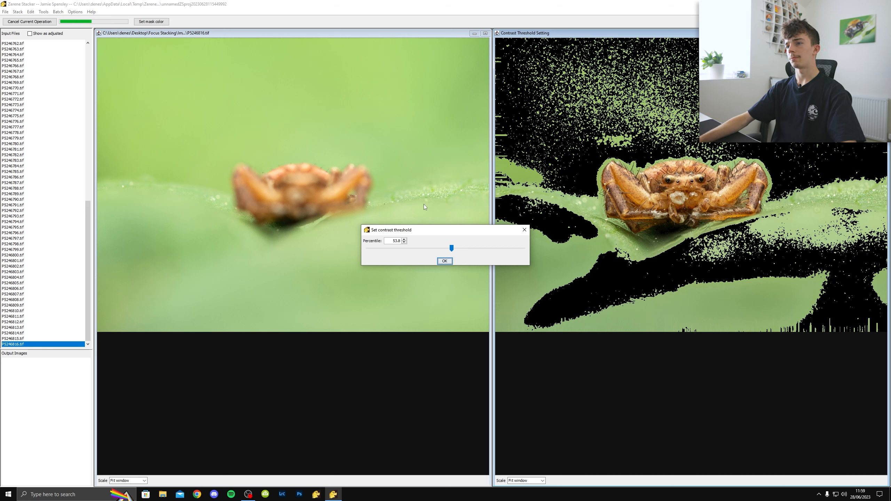
mouse_move(401, 233)
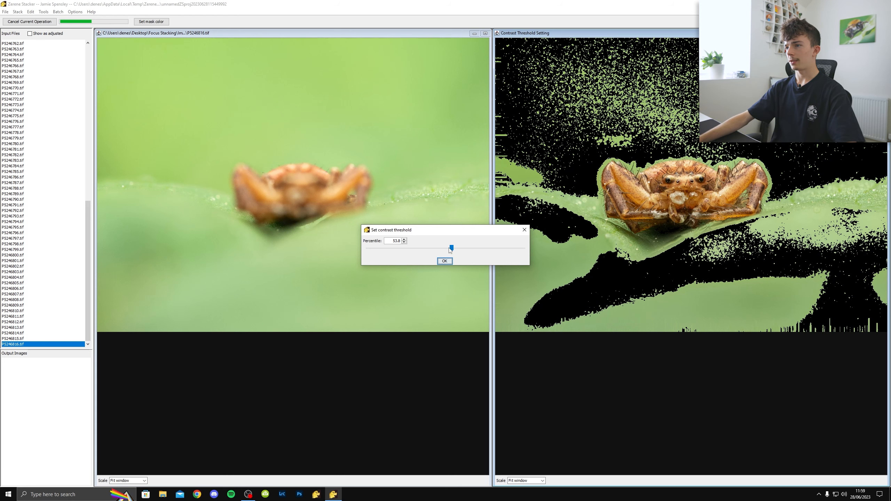
drag(451, 249, 435, 249)
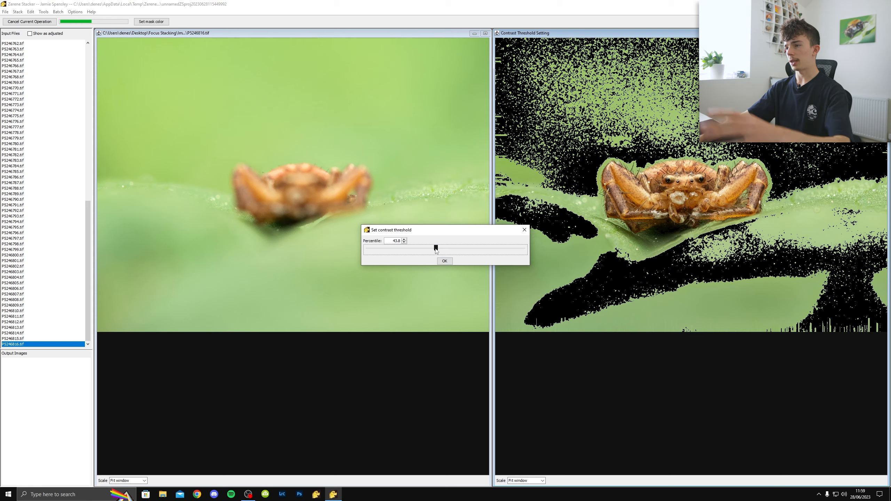
drag(434, 249, 496, 249)
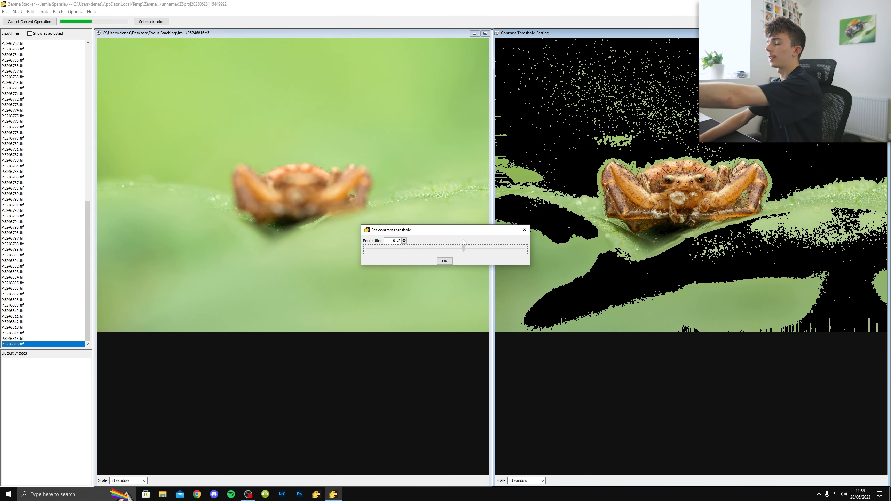
drag(464, 249, 506, 249)
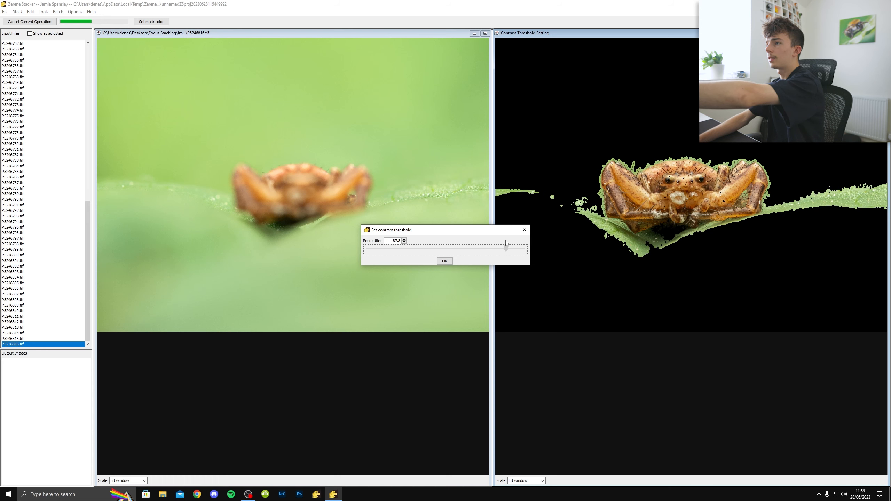
click(506, 248)
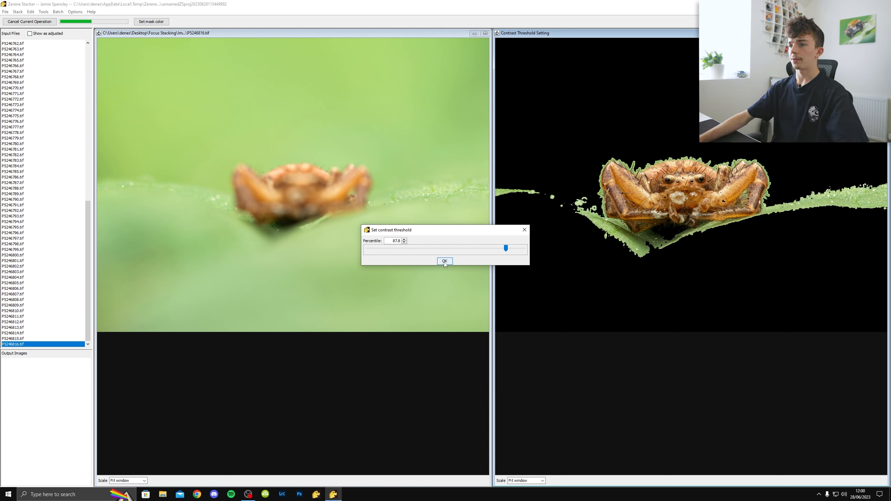
click(445, 261)
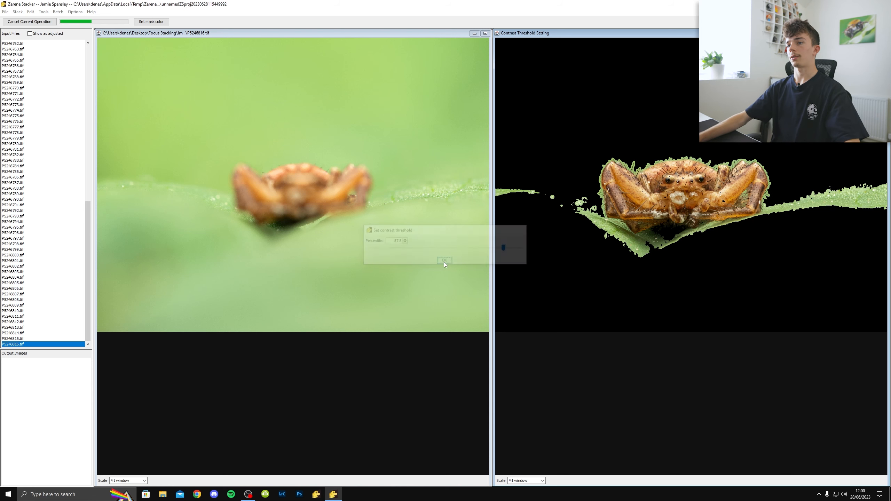
Step: Let the depth-map stack complete into a fully sharp crab spider composite
click(444, 261)
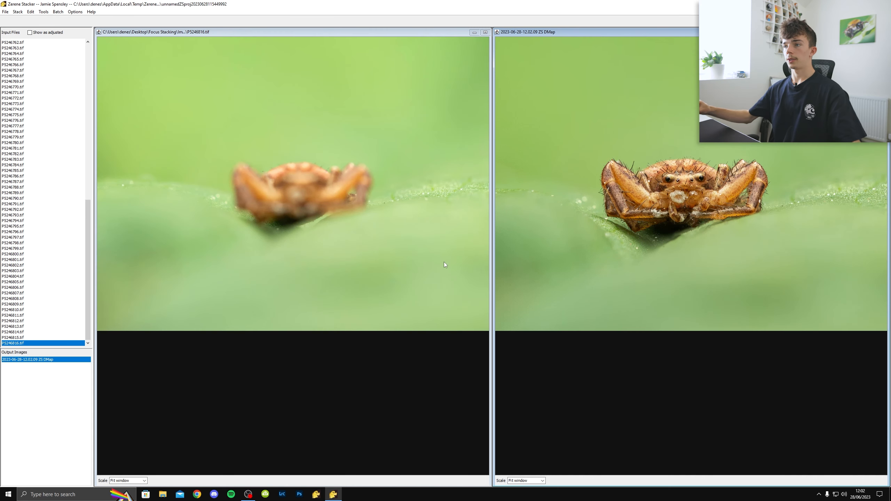
mouse_move(439, 255)
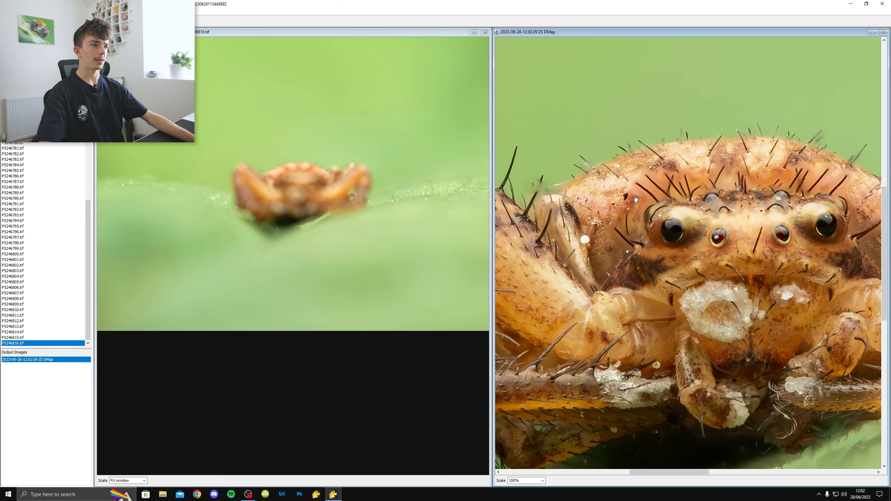
mouse_move(636, 236)
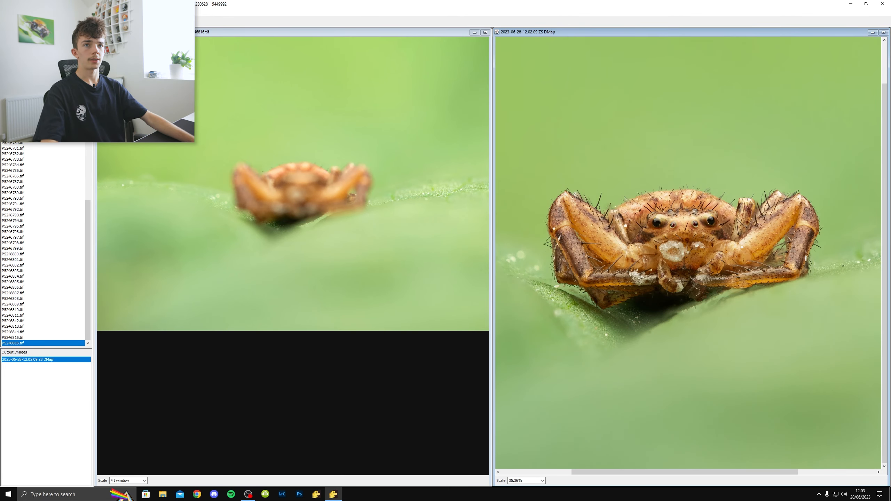
Step: Save the Zerene Stacker project as 'Test Stack' and dismiss the saved confirmation
click(5, 16)
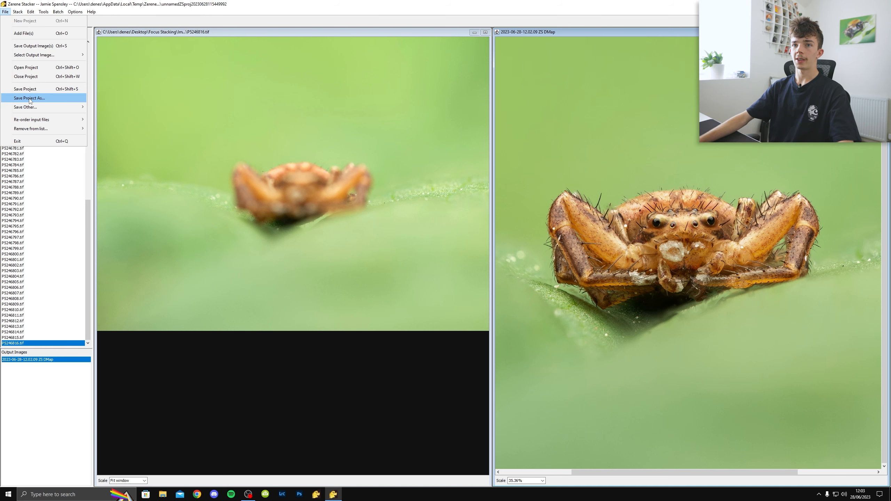
click(37, 98)
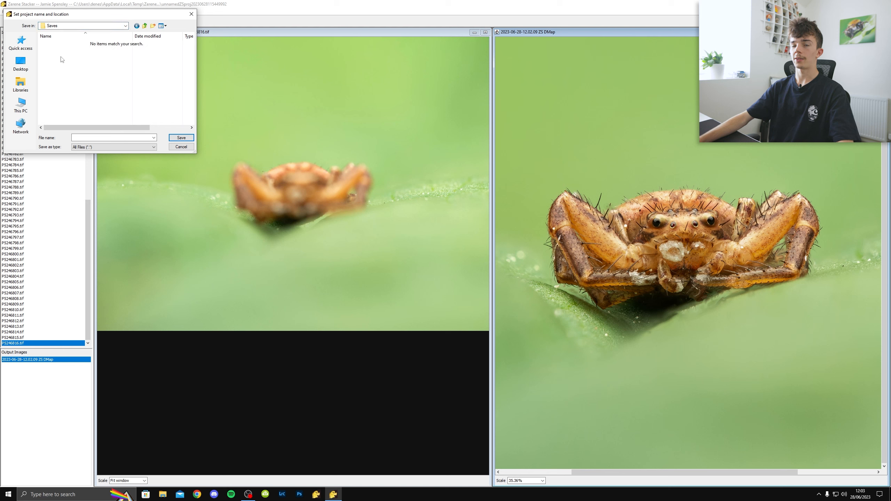
click(111, 138)
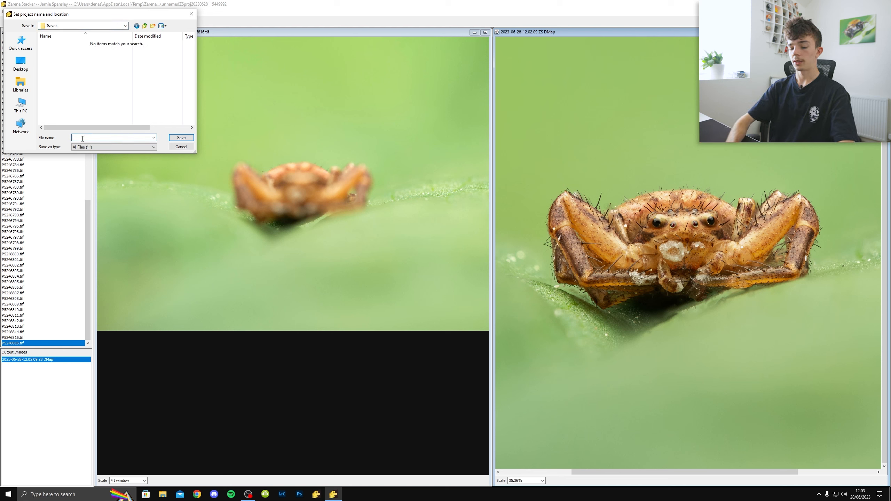
text(Test S)
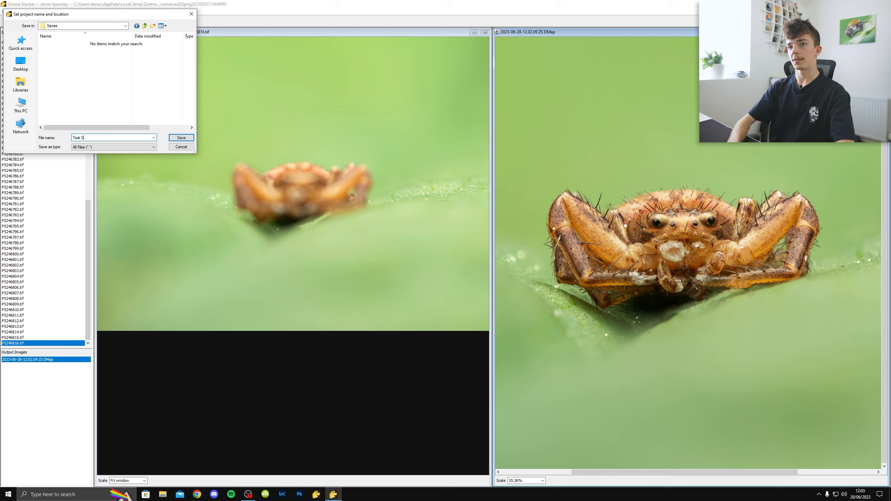
click(181, 137)
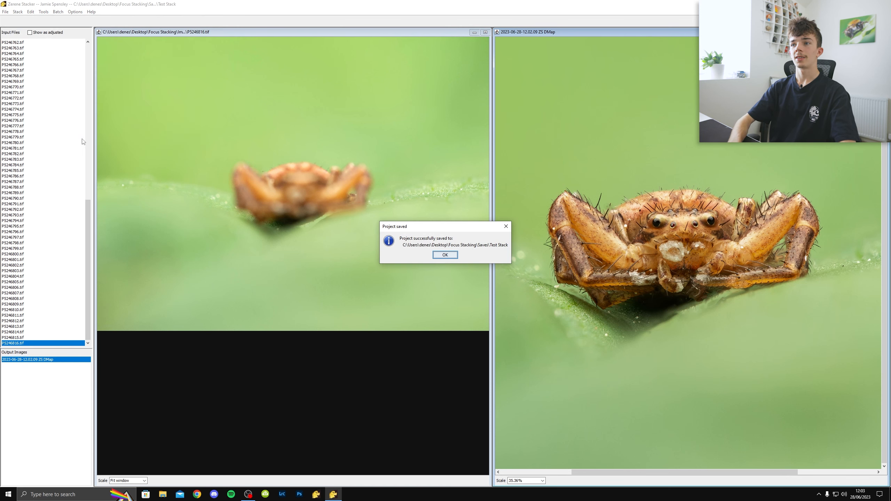
click(446, 255)
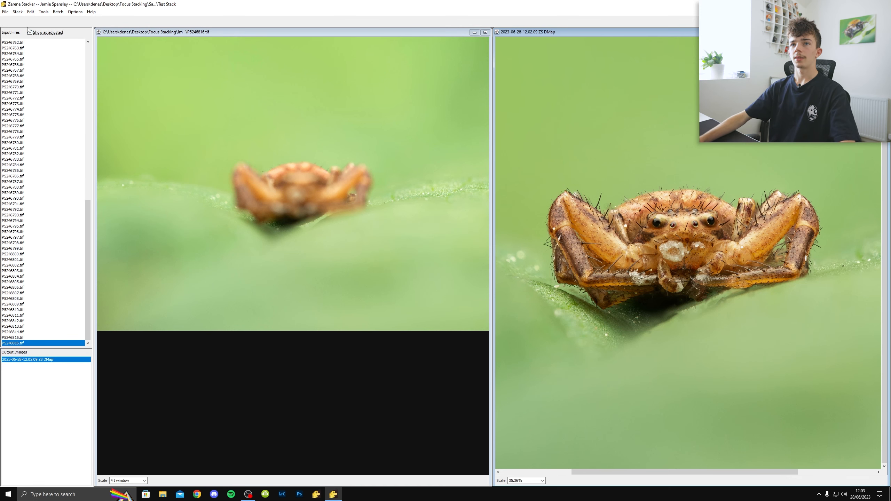
Step: Start retouching the stacked output and pick a source frame from Input Files
click(33, 13)
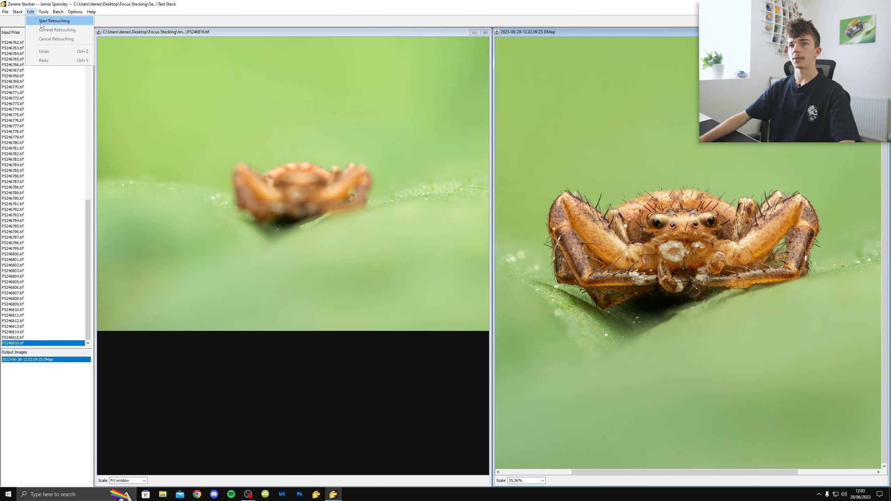
click(57, 21)
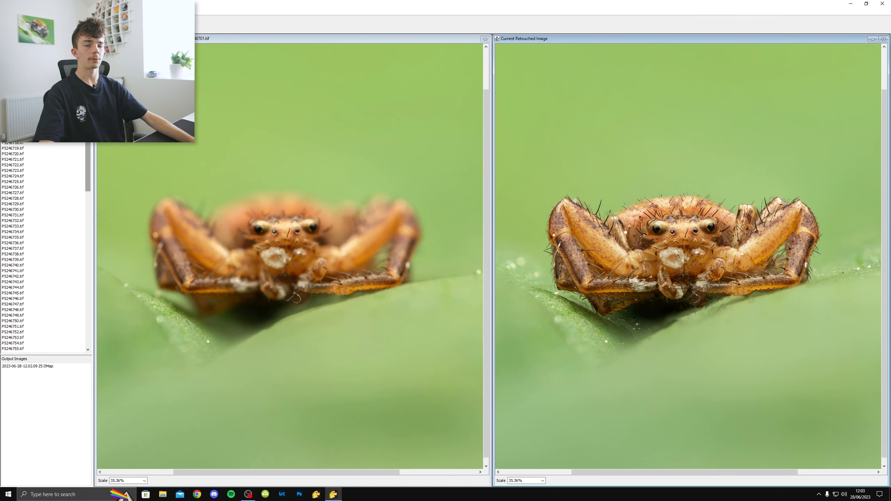
scroll(down, 3)
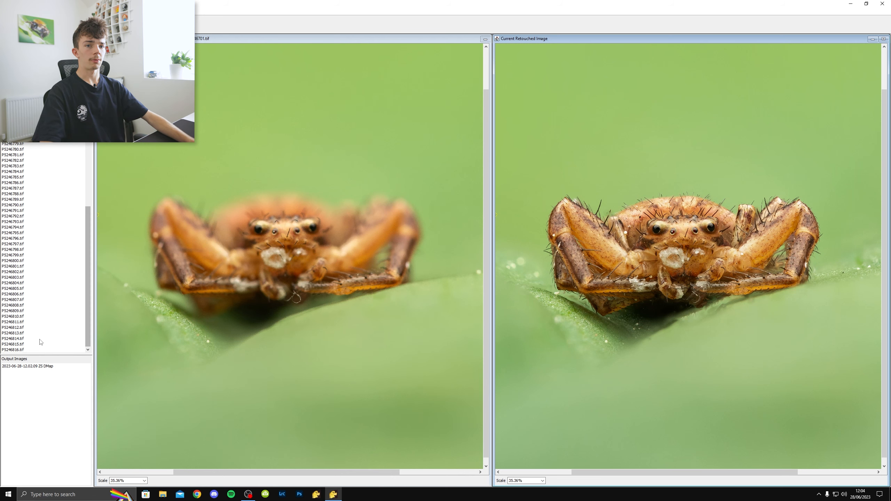
click(13, 350)
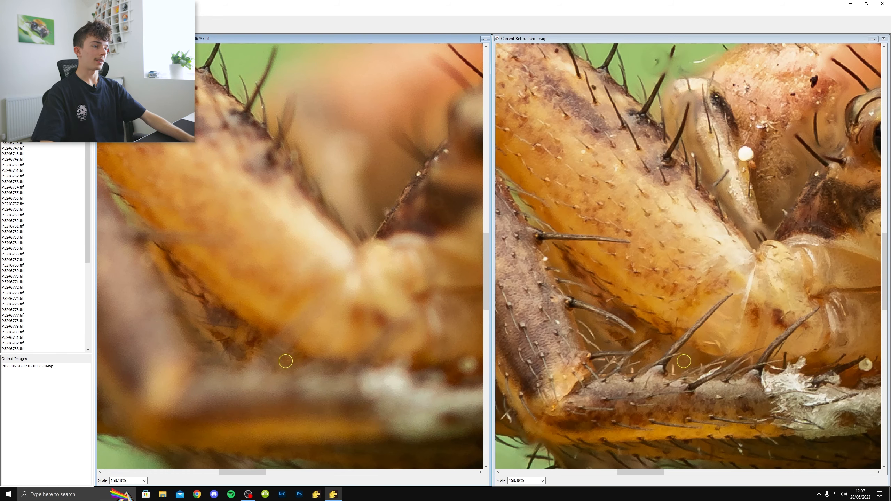
Step: Commit the retouching so the retouched spider image joins the outputs
click(12, 303)
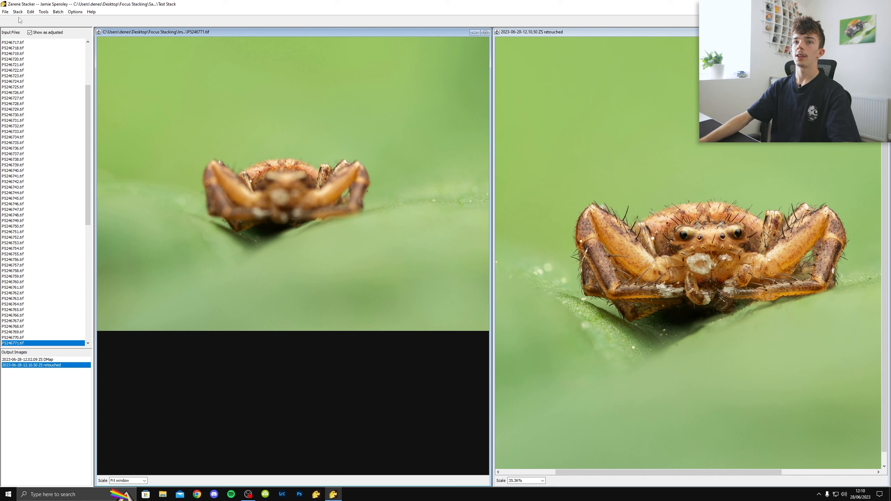
Step: Save the current Zerene Stacker project
click(6, 15)
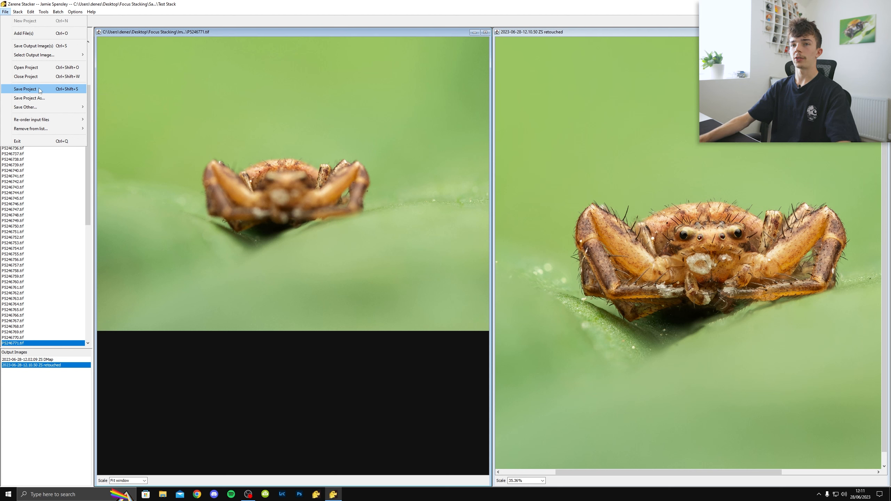
click(23, 13)
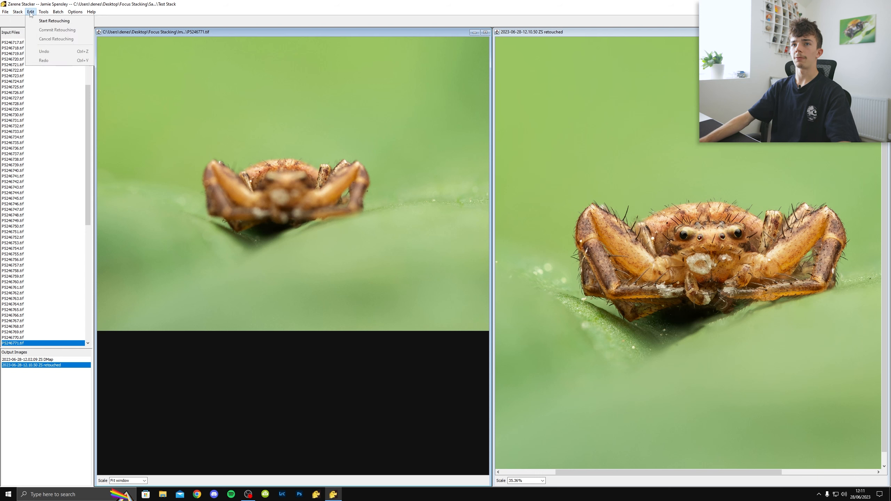
click(7, 13)
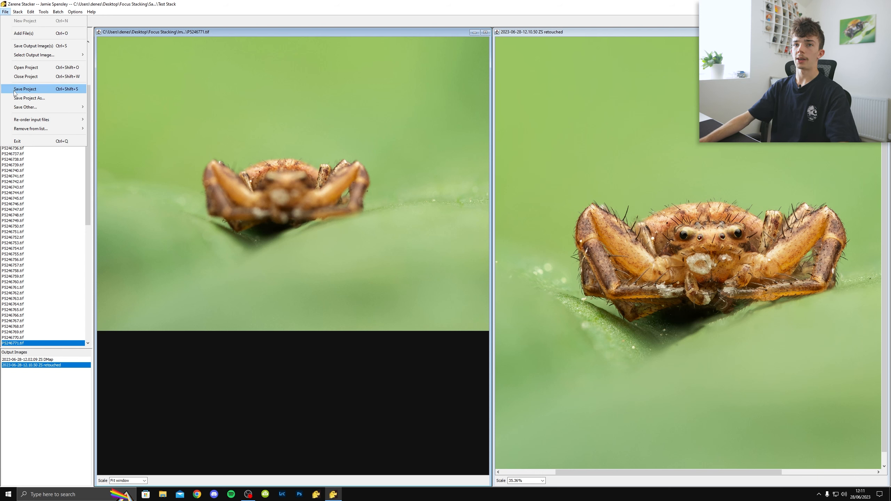
click(5, 13)
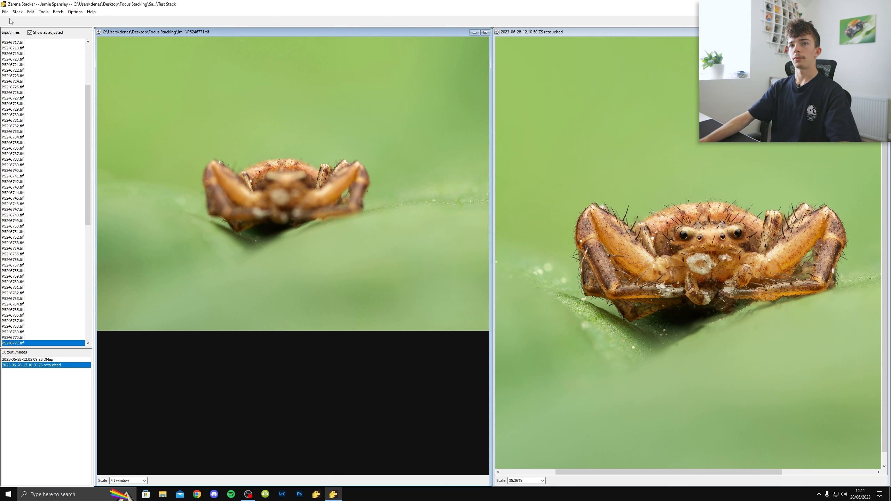
Step: Export the retouched image as a 16-bit TIFF with extended dynamic range into Exports
click(5, 14)
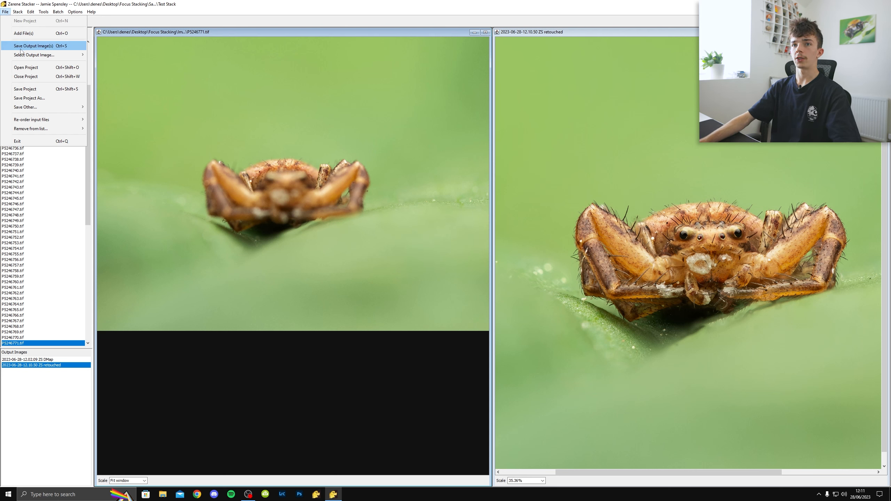
mouse_move(23, 49)
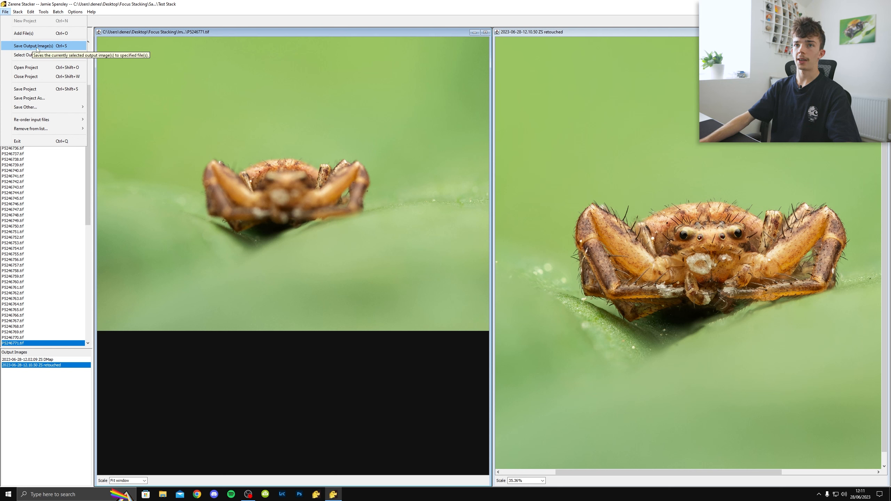
click(32, 45)
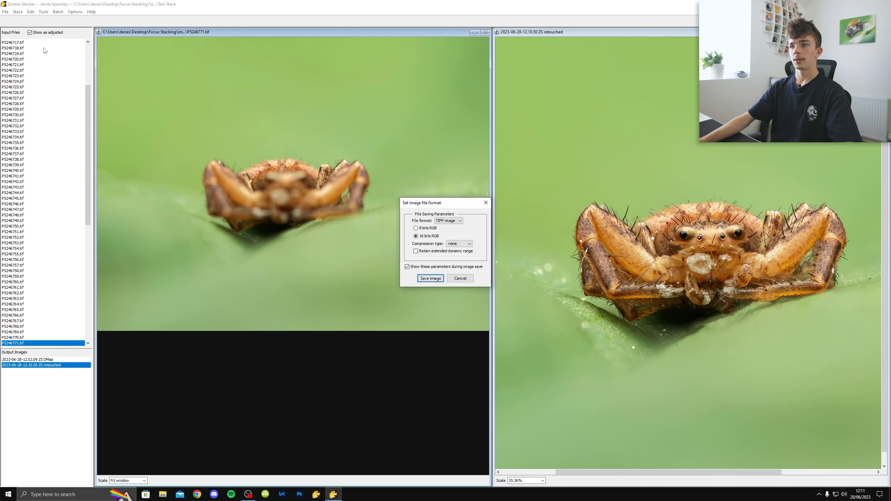
click(416, 251)
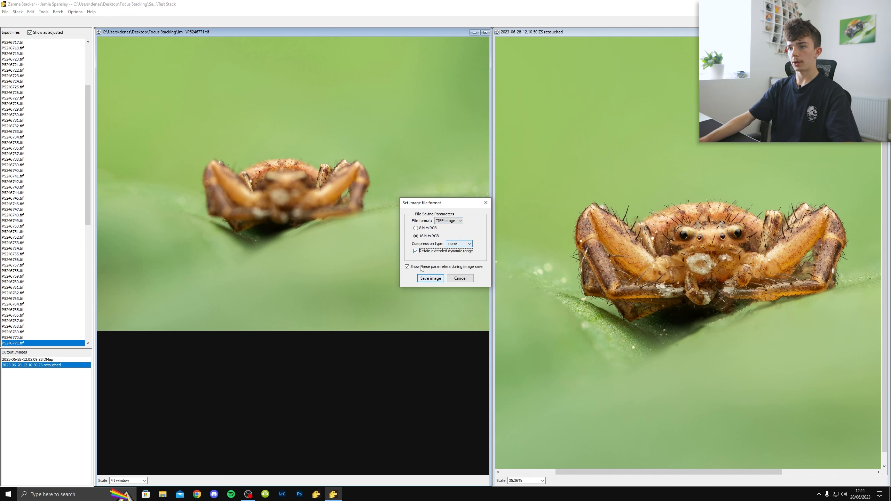
click(430, 278)
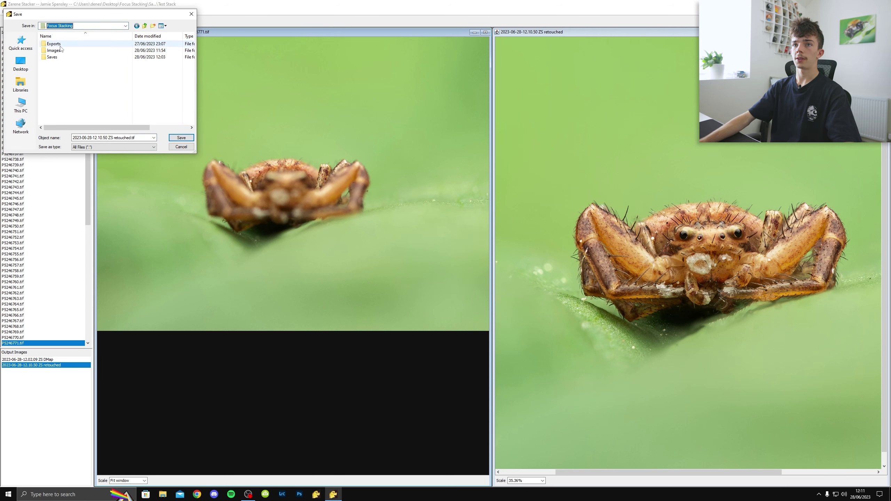
double_click(53, 43)
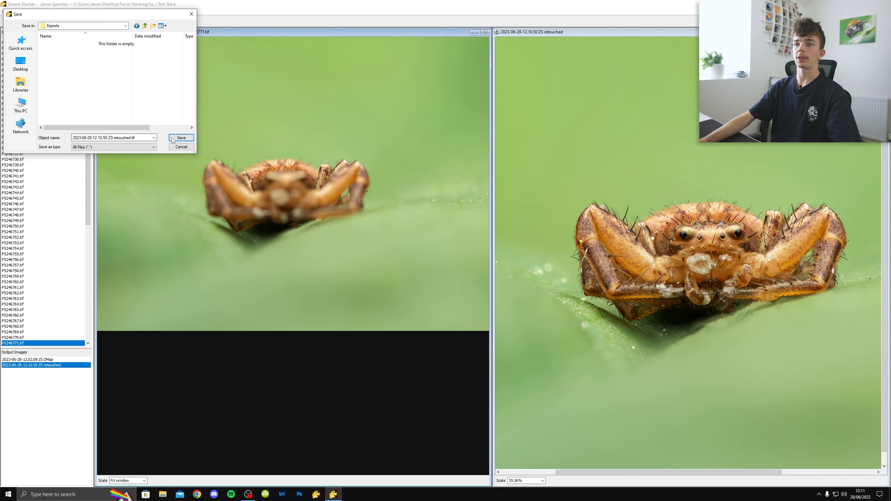
click(182, 137)
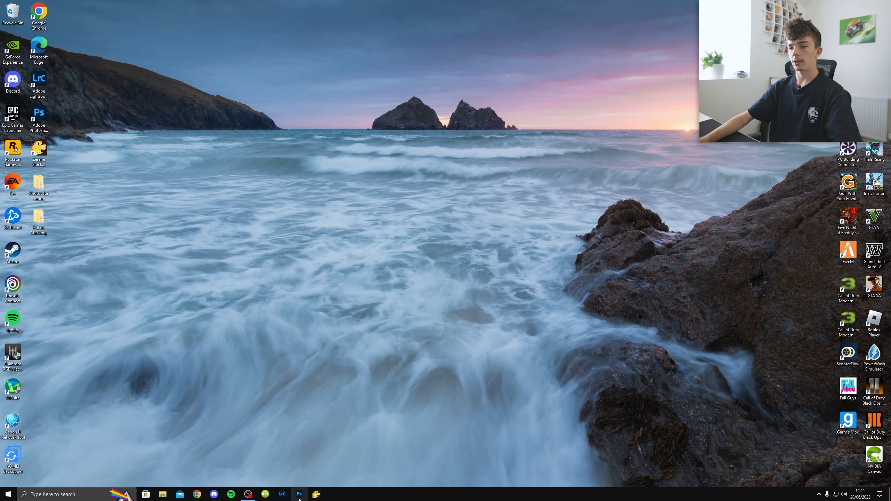
Step: Switch to Photoshop's retouched spider image and add a Levels adjustment layer
click(300, 494)
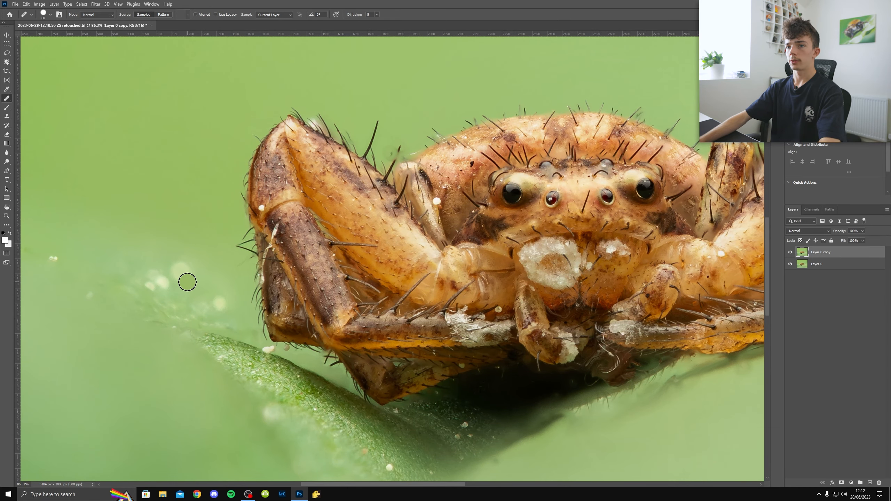
mouse_move(216, 301)
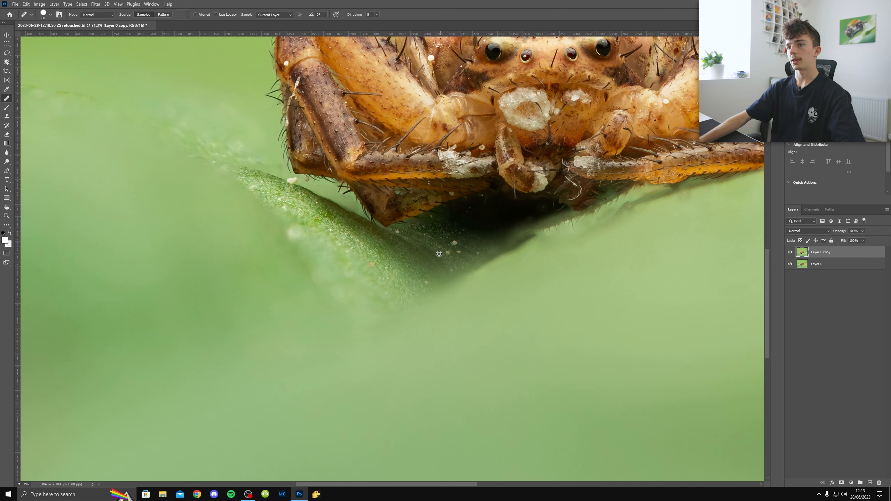
mouse_move(298, 244)
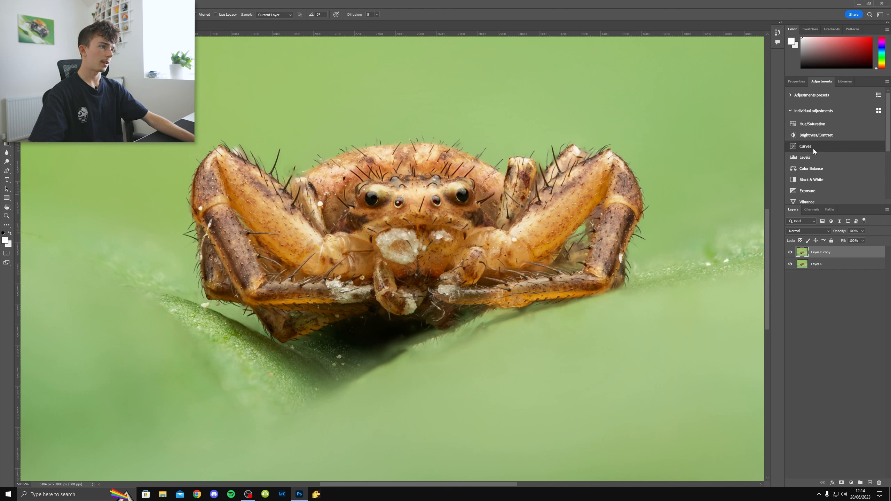
click(805, 158)
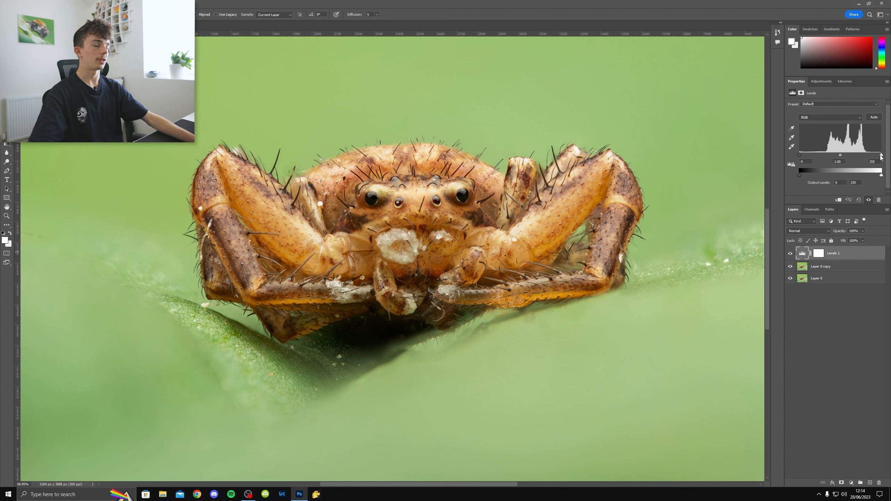
Step: Nudge a Levels histogram slider to adjust the image's tonal range
drag(881, 161, 879, 161)
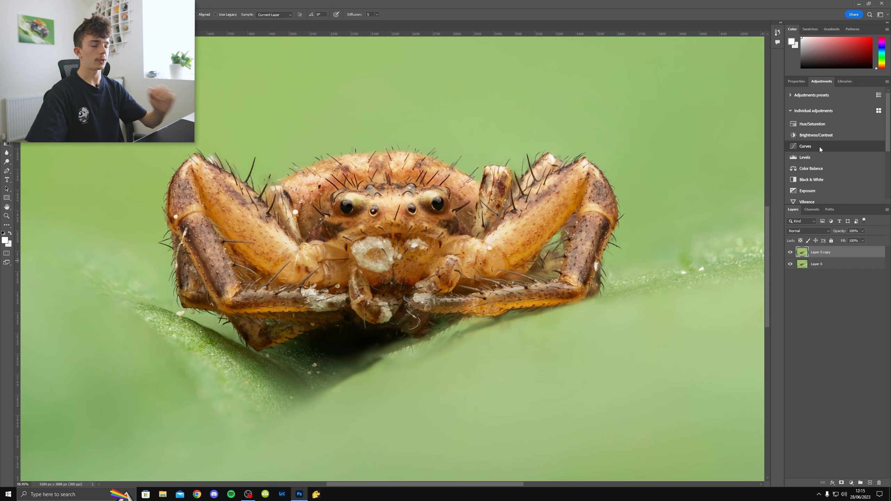
mouse_move(821, 148)
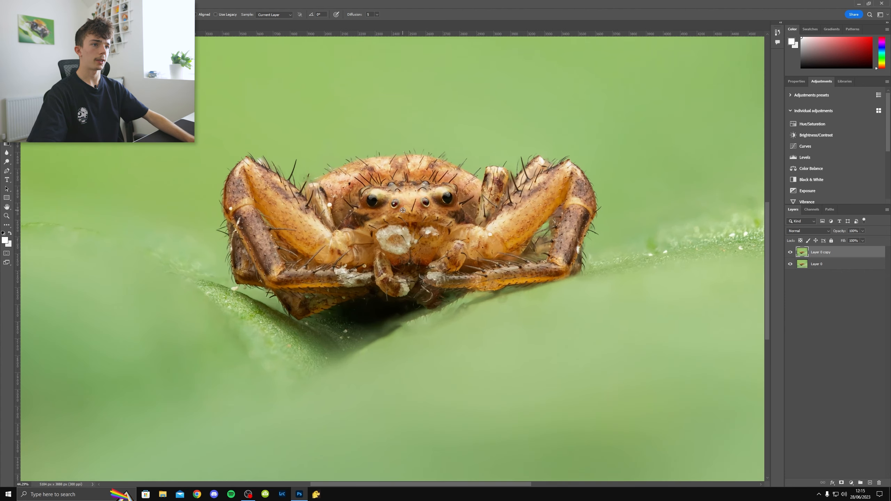
Step: Add a Curves adjustment layer and bend the curve upward to brighten
click(805, 146)
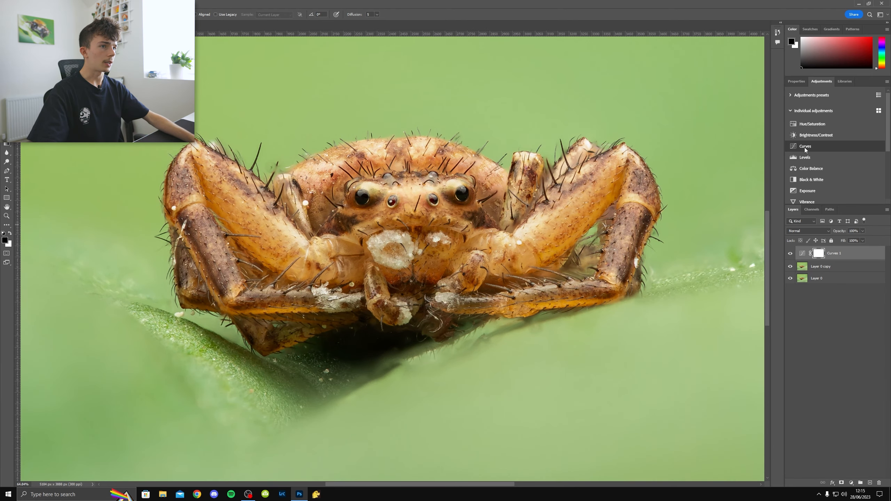
click(805, 147)
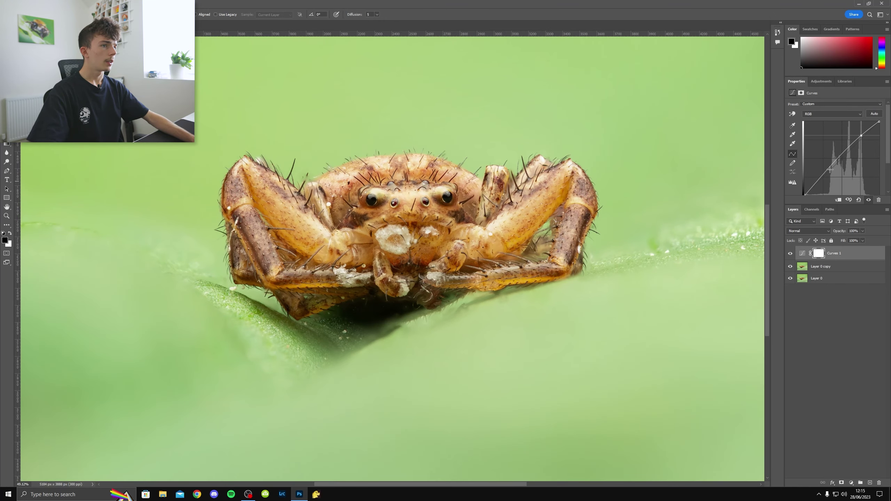
drag(828, 169, 826, 172)
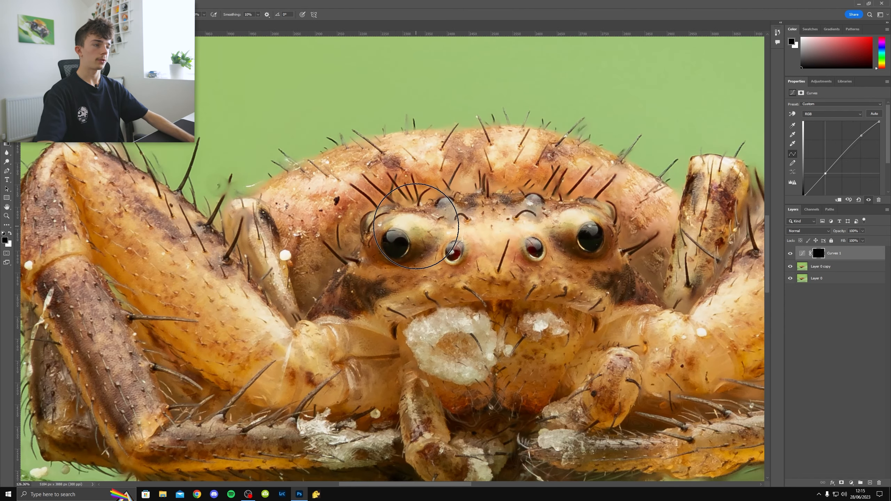
mouse_move(418, 256)
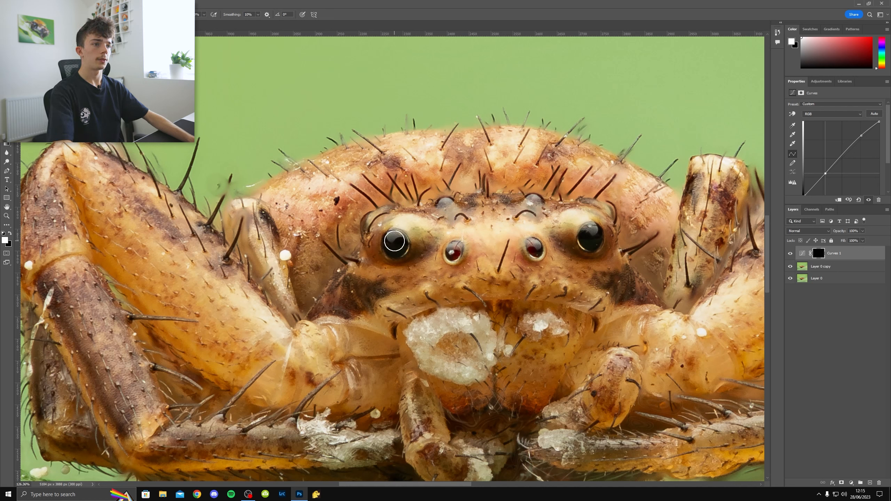
mouse_move(434, 261)
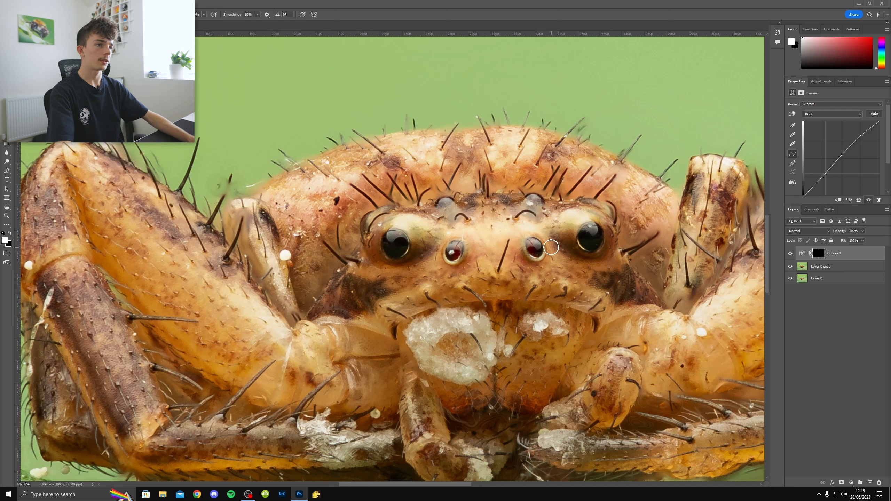
mouse_move(451, 227)
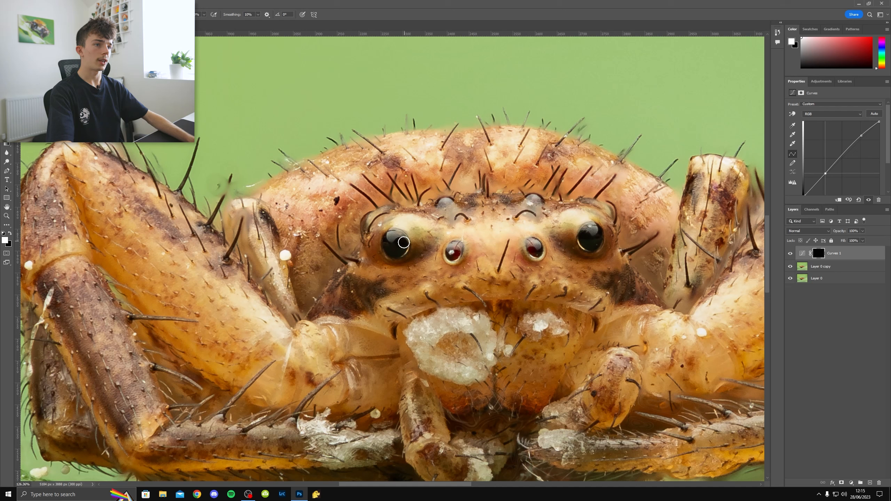
mouse_move(583, 254)
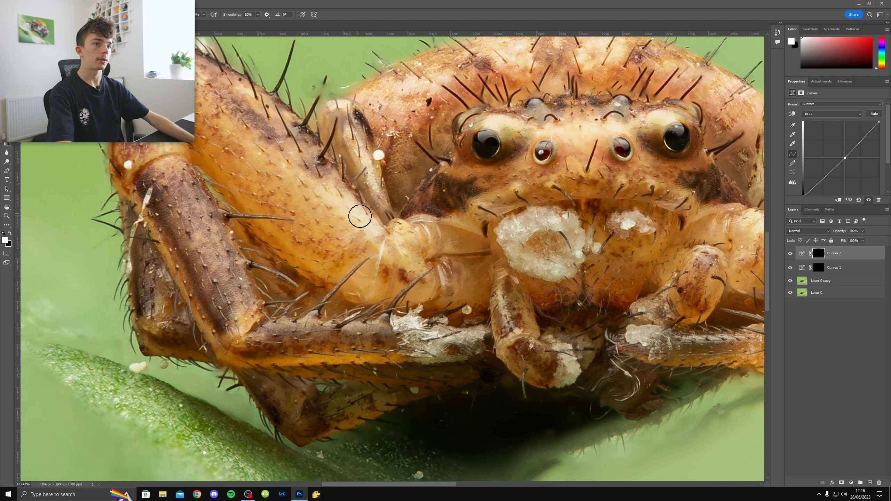
mouse_move(397, 188)
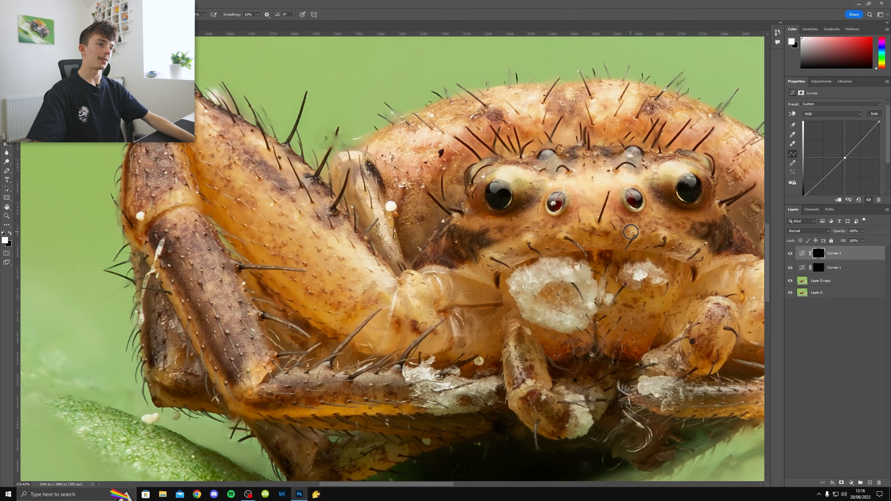
mouse_move(430, 143)
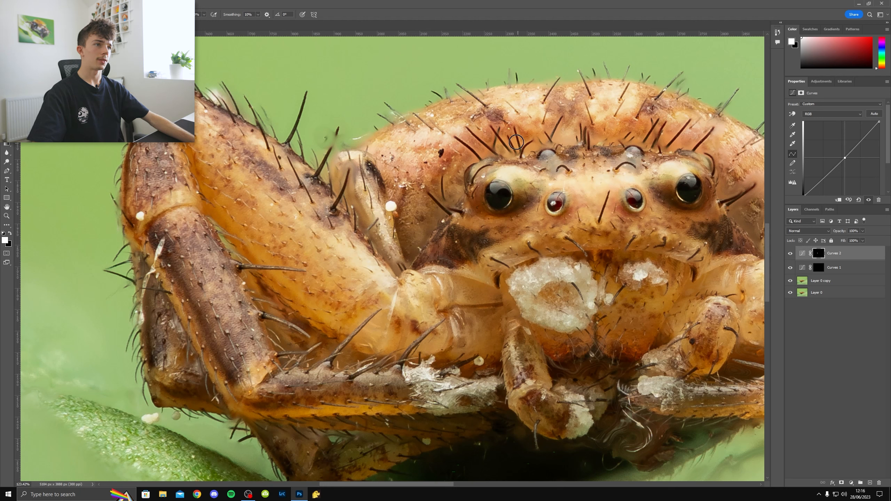
mouse_move(608, 107)
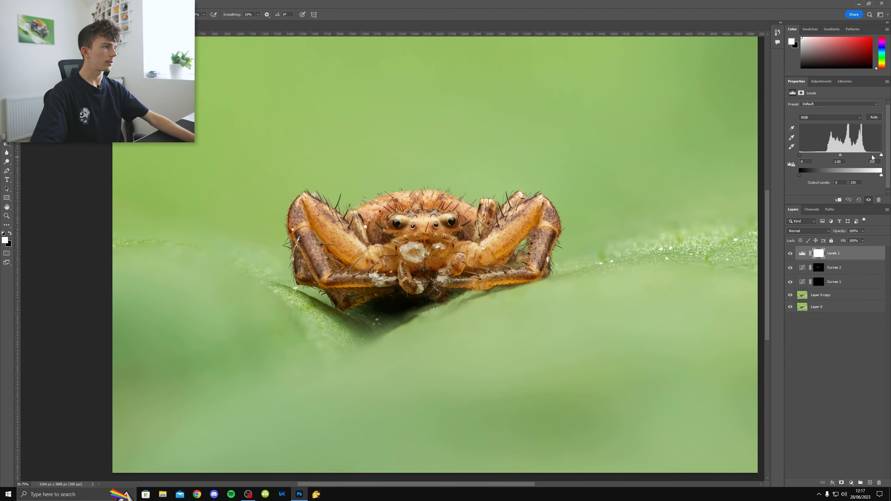
Step: Nudge the Levels white input slider left to slightly brighten the highlights
drag(881, 155, 877, 156)
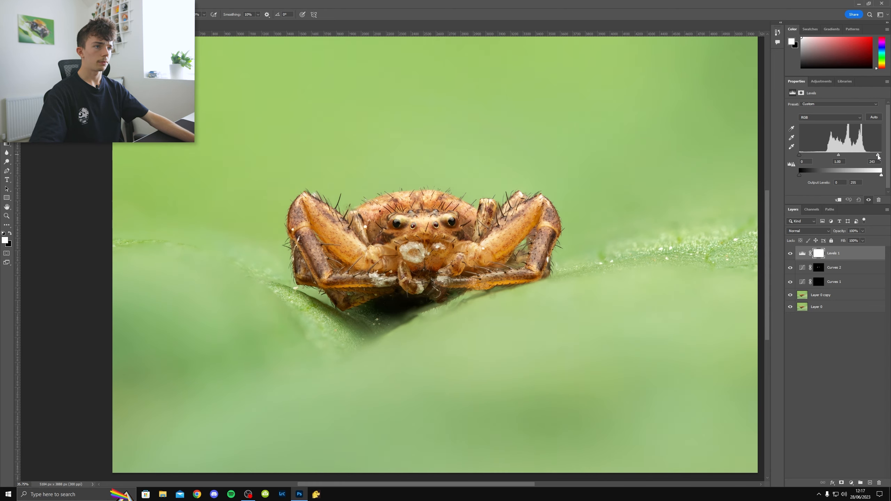
drag(878, 169, 880, 168)
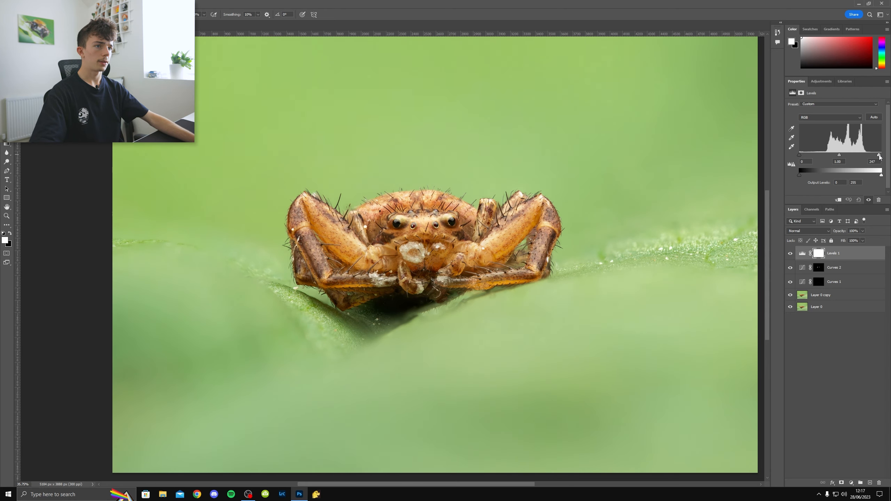
drag(879, 169, 878, 169)
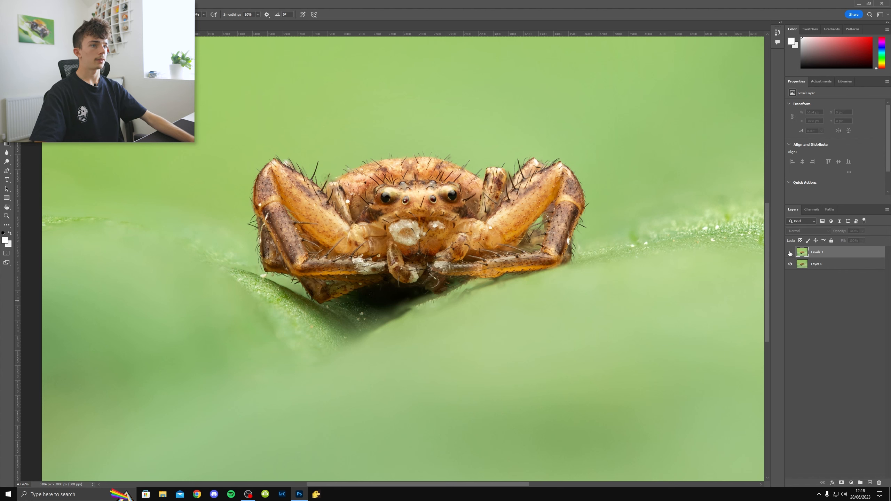
Step: Duplicate the merged layer and apply the High Pass filter to the copy
click(790, 252)
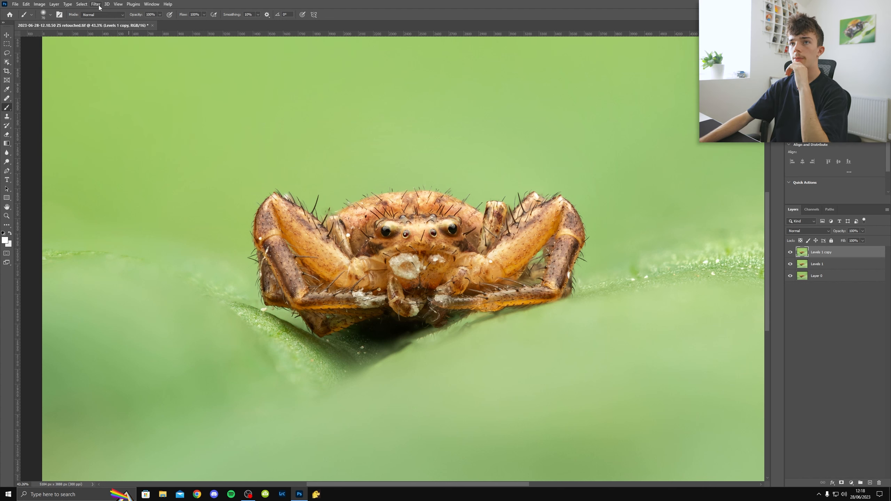
click(94, 4)
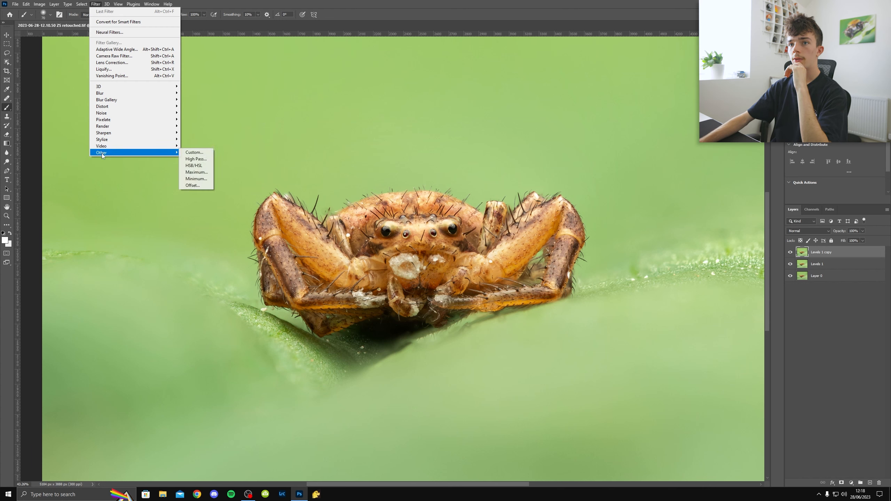
click(196, 159)
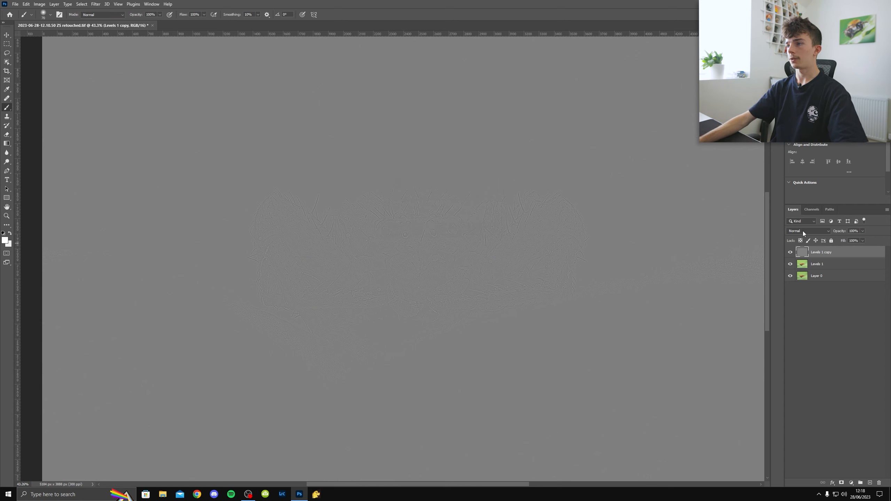
Step: Set the high-pass layer's blend mode to Overlay
click(808, 231)
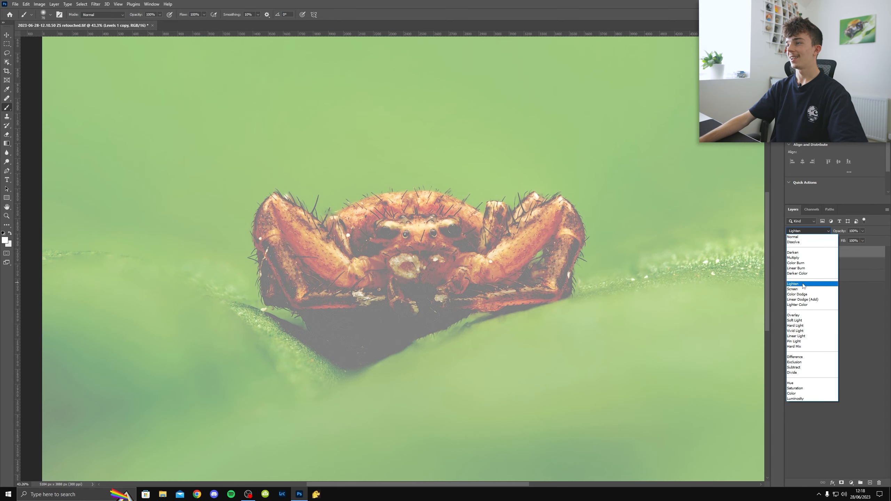
click(793, 315)
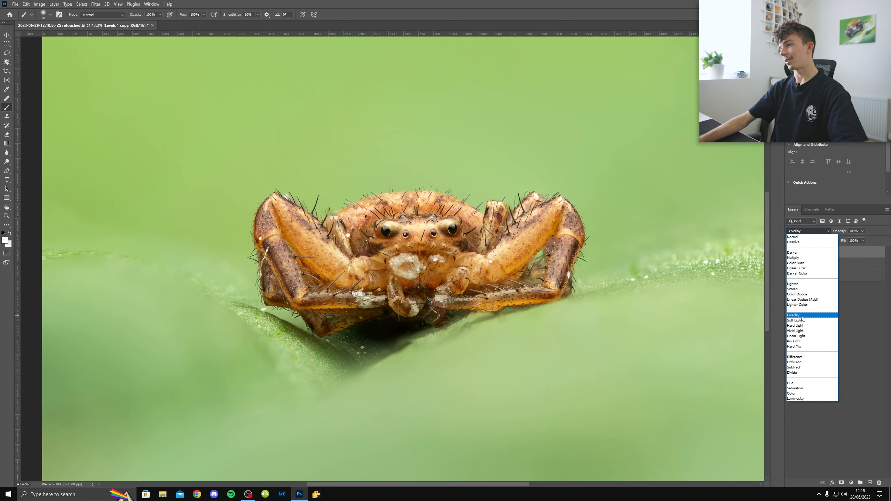
click(794, 316)
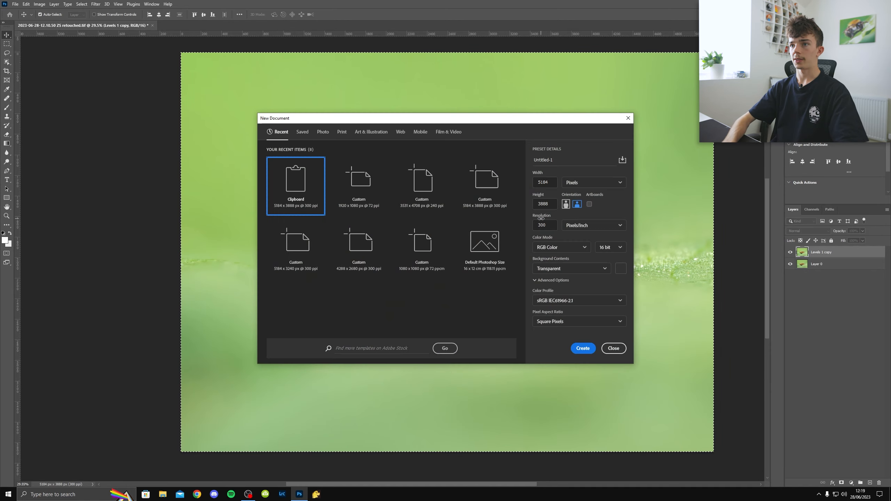
Step: Create a Clipboard-sized new document and preview a crop framing the spider
click(584, 349)
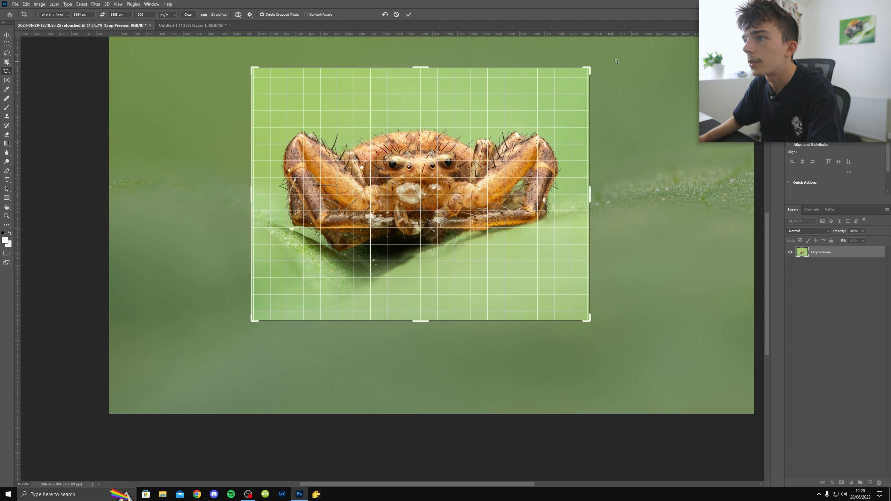
drag(616, 61, 620, 63)
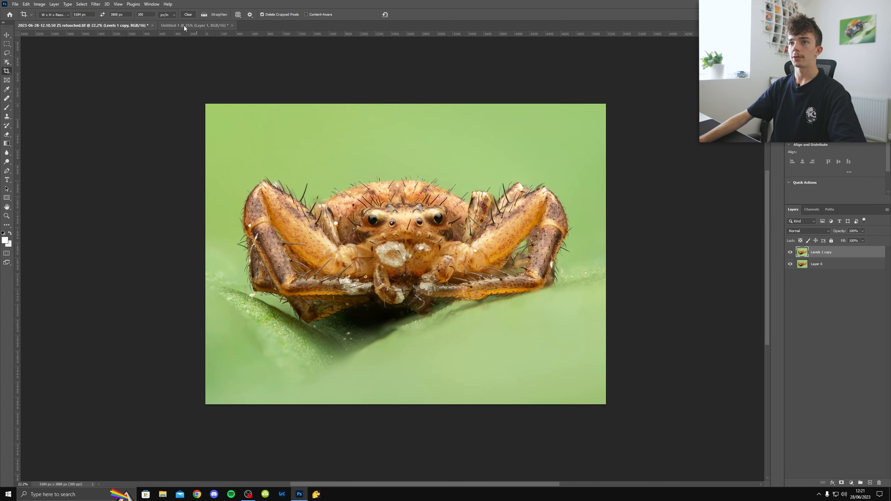
Step: Crop Untitled-1 tightly around the spider and set the next version's crop proportions
click(193, 25)
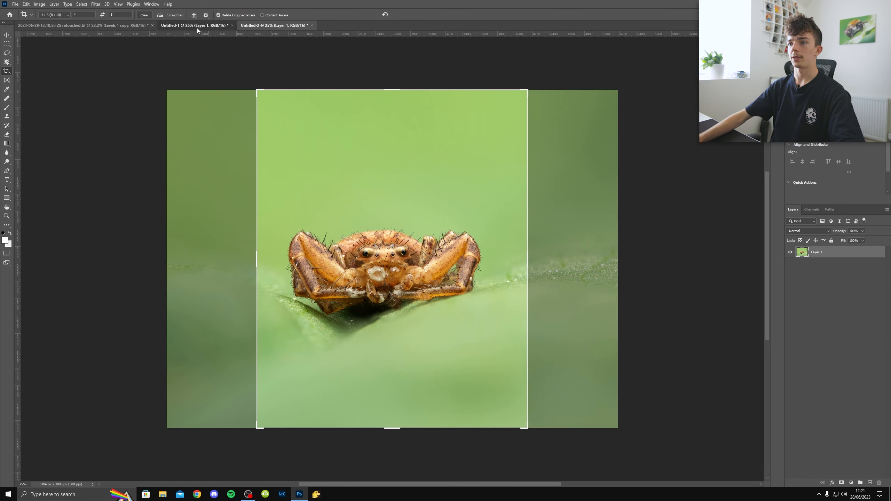
click(54, 14)
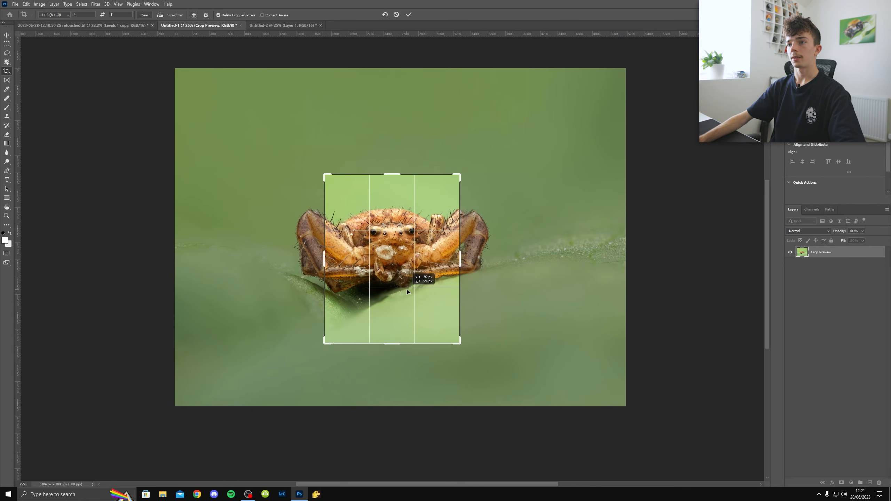
click(409, 15)
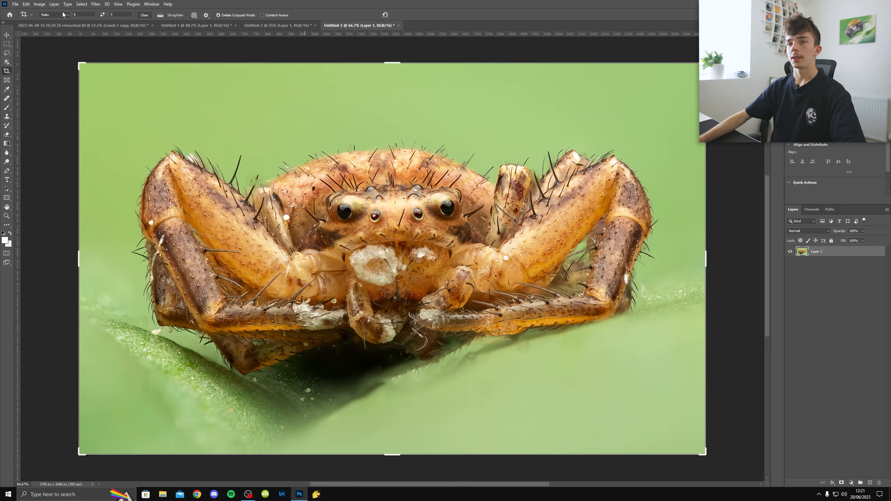
click(285, 25)
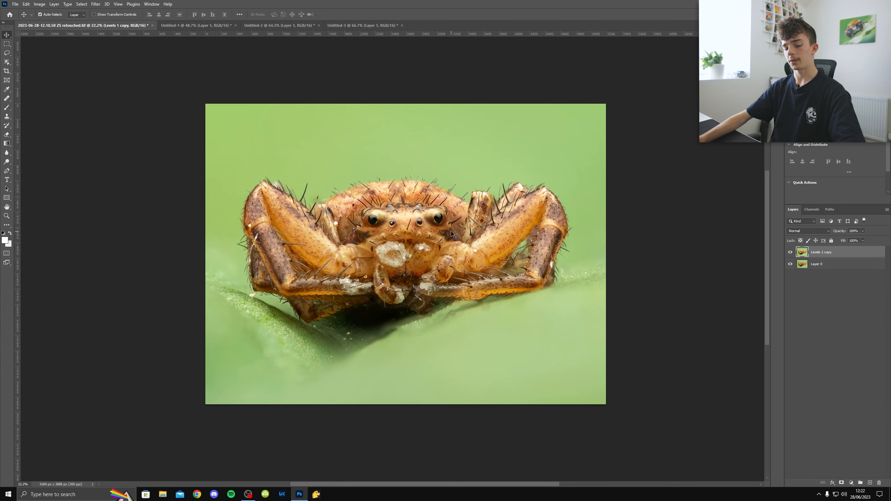
mouse_move(483, 267)
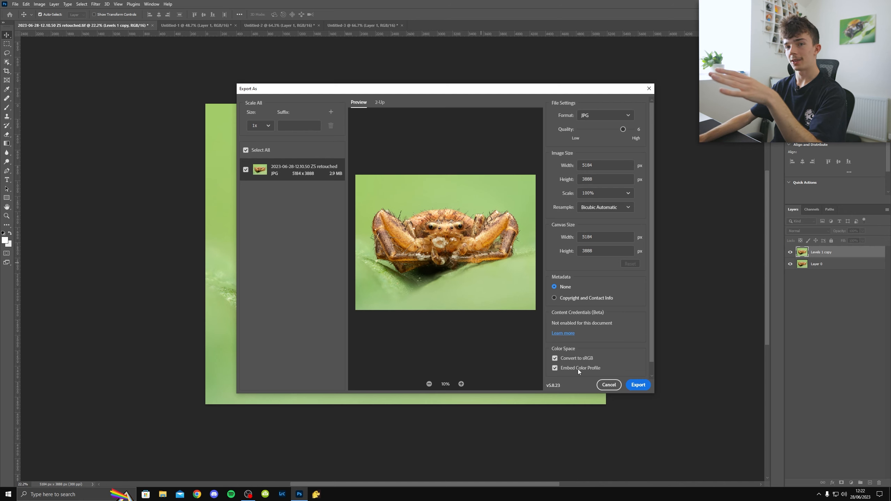
mouse_move(622, 128)
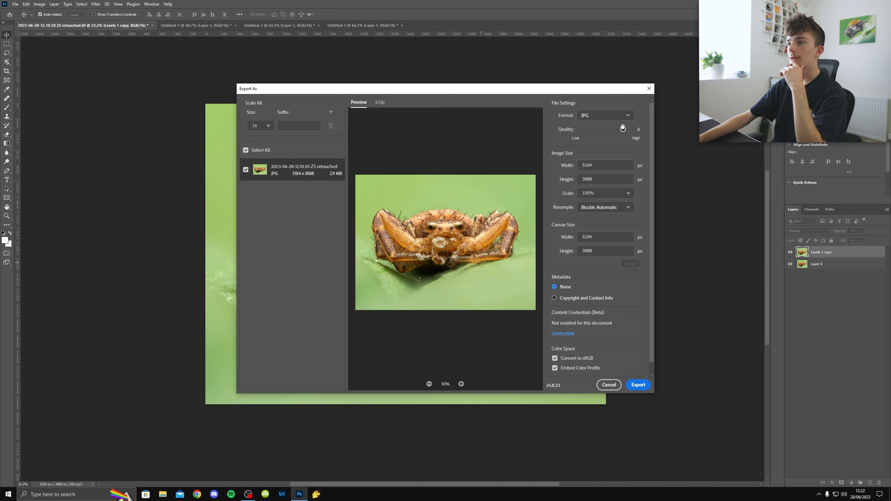
Step: Export the full image as quality-7 JPG into Desktop > Focus Stacking, naming it Crab Spider
drag(622, 133, 631, 133)
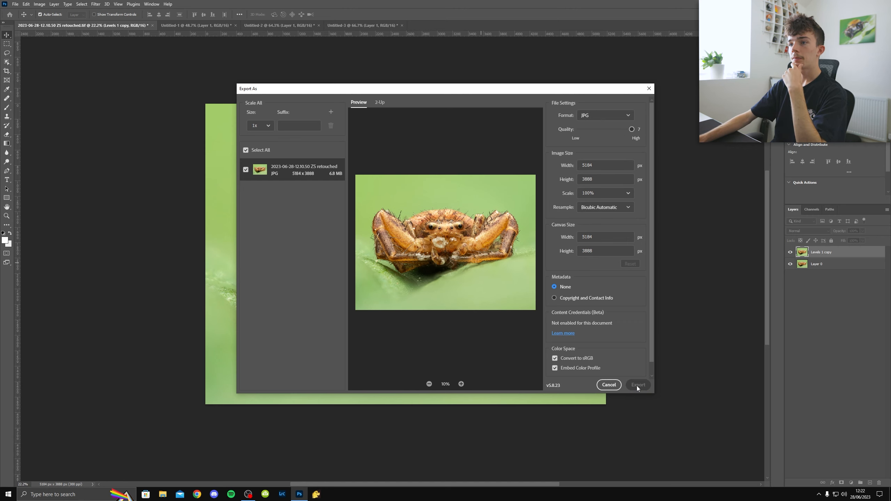
click(638, 385)
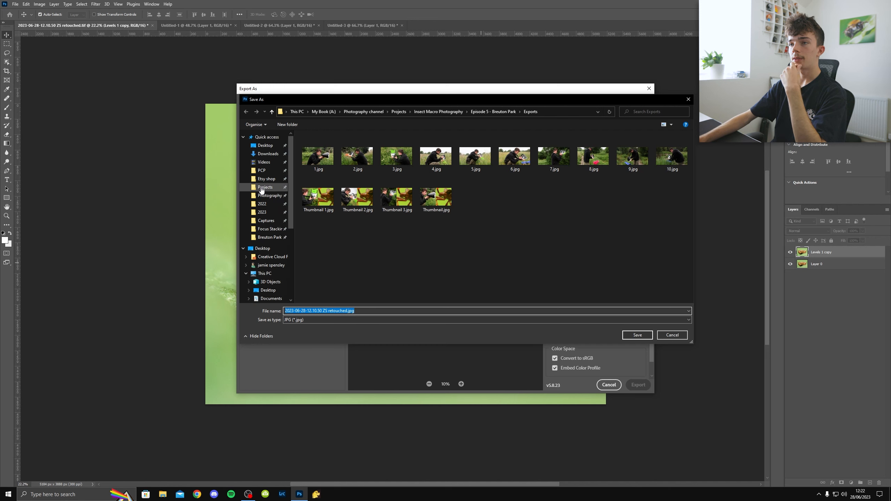
click(264, 145)
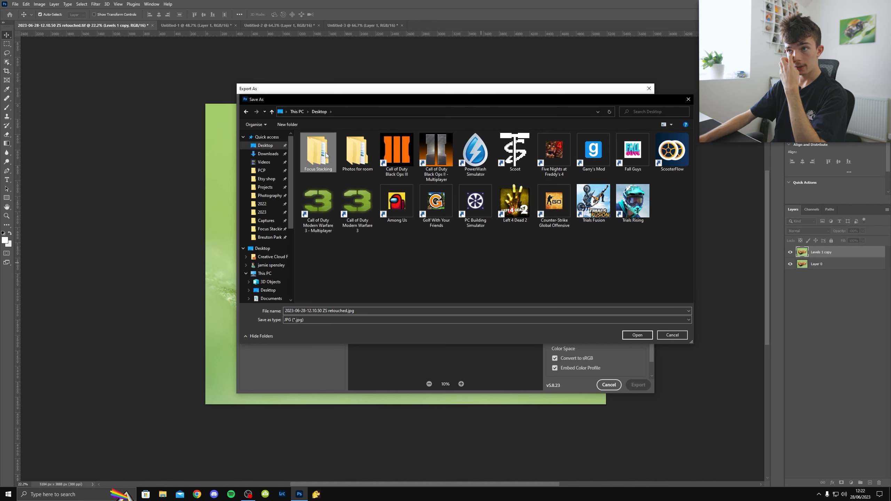
double_click(318, 150)
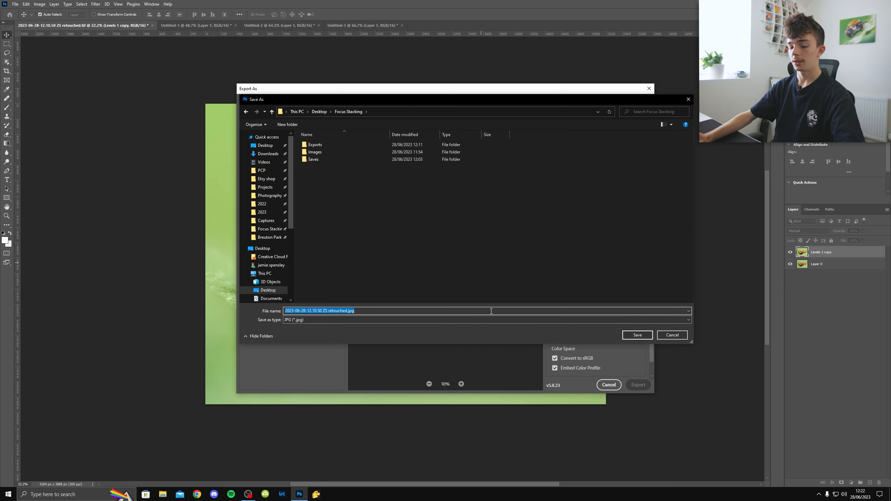
text(C)
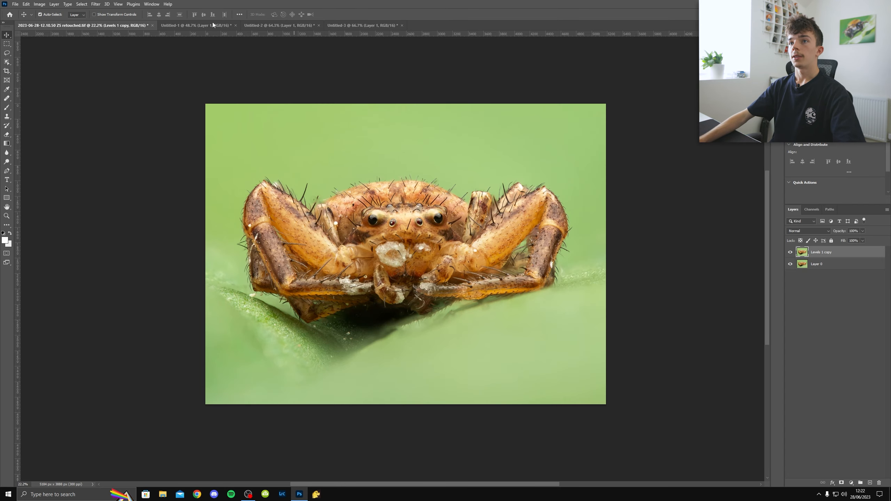
Step: Export the Untitled-1 portrait crop as a quality-7 JPG reusing the Crab Spider name
click(194, 25)
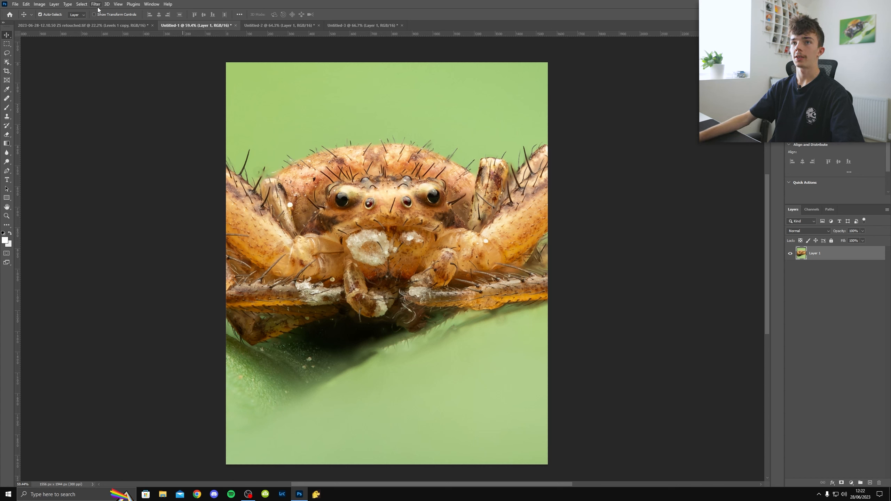
click(94, 5)
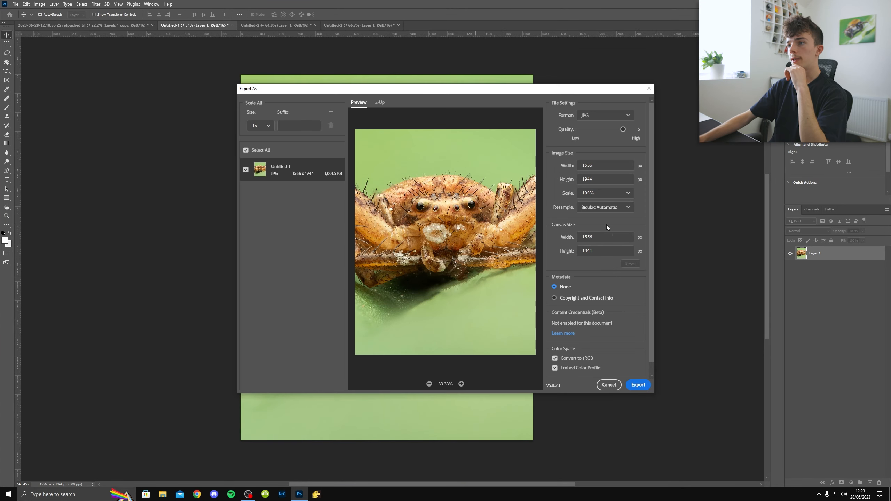
drag(624, 129, 632, 129)
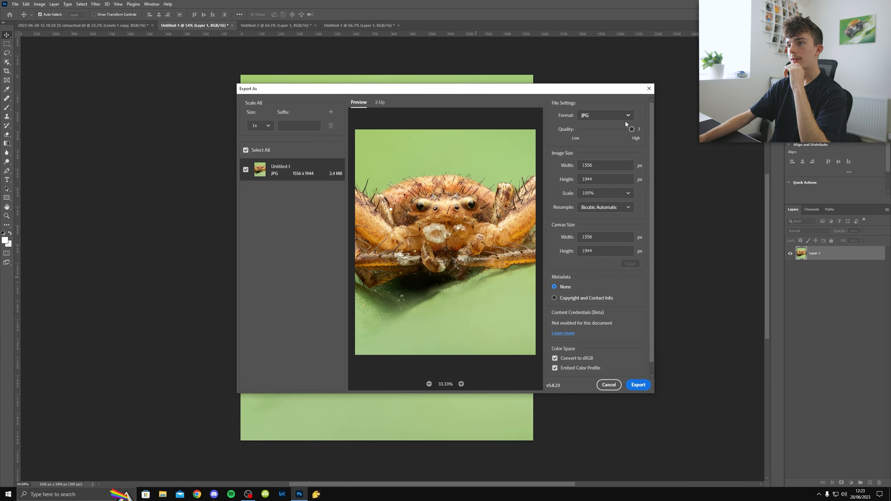
click(638, 386)
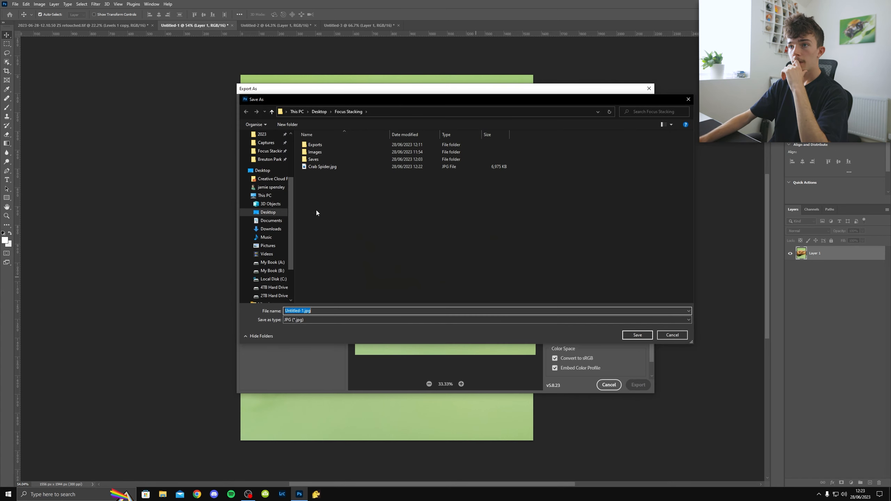
click(323, 167)
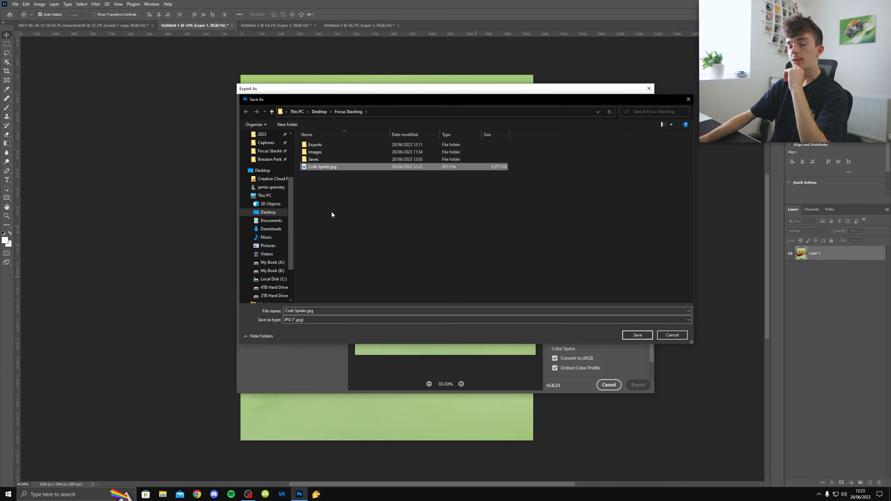
click(300, 311)
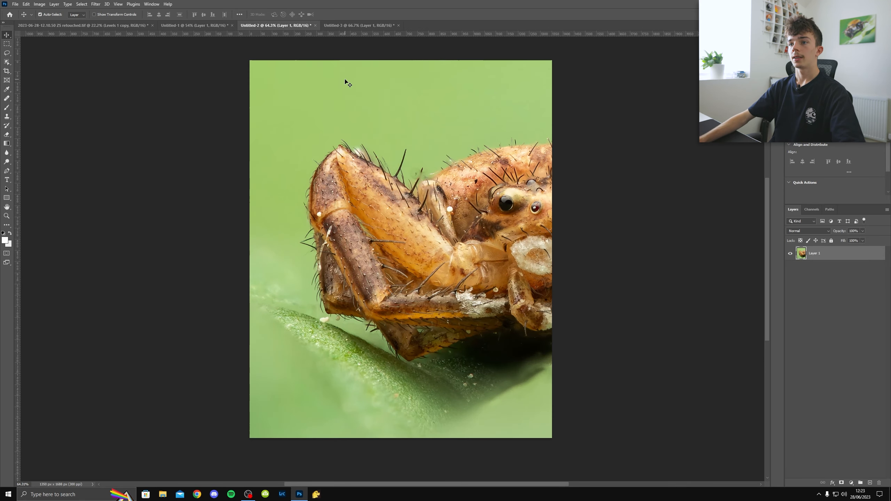
Step: Start a quality-7 JPG export of the Untitled-2 side-on crop
click(104, 4)
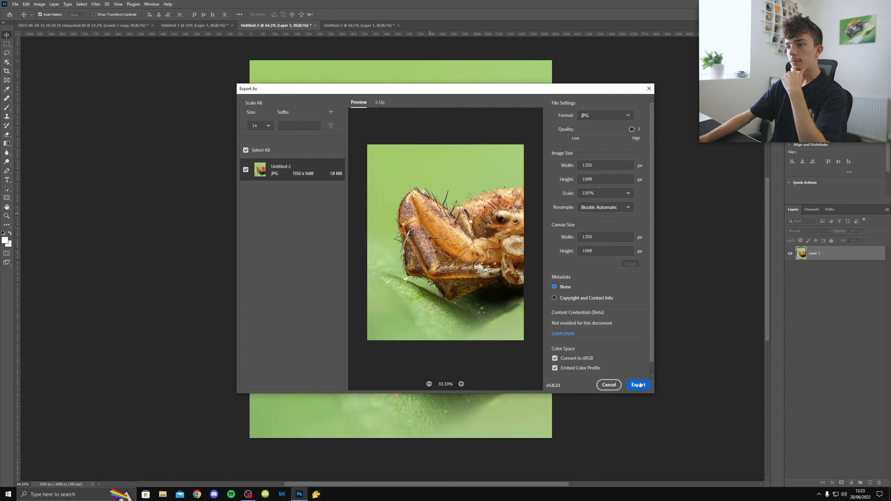
click(638, 385)
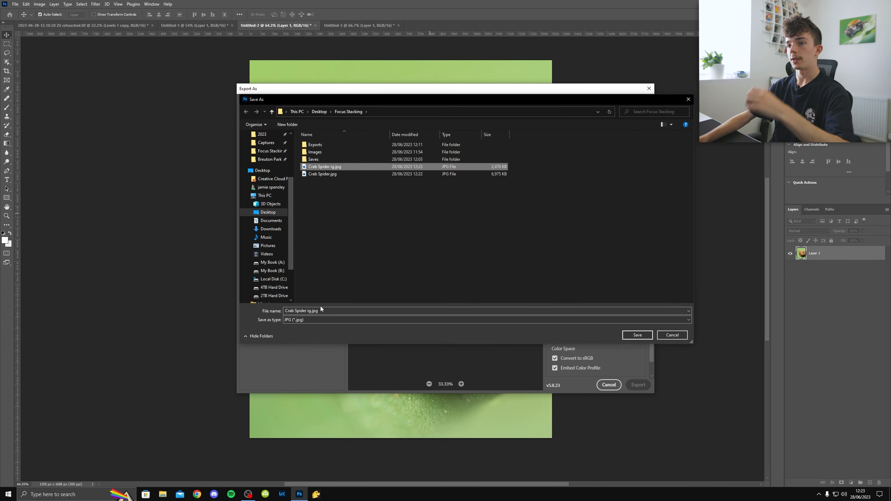